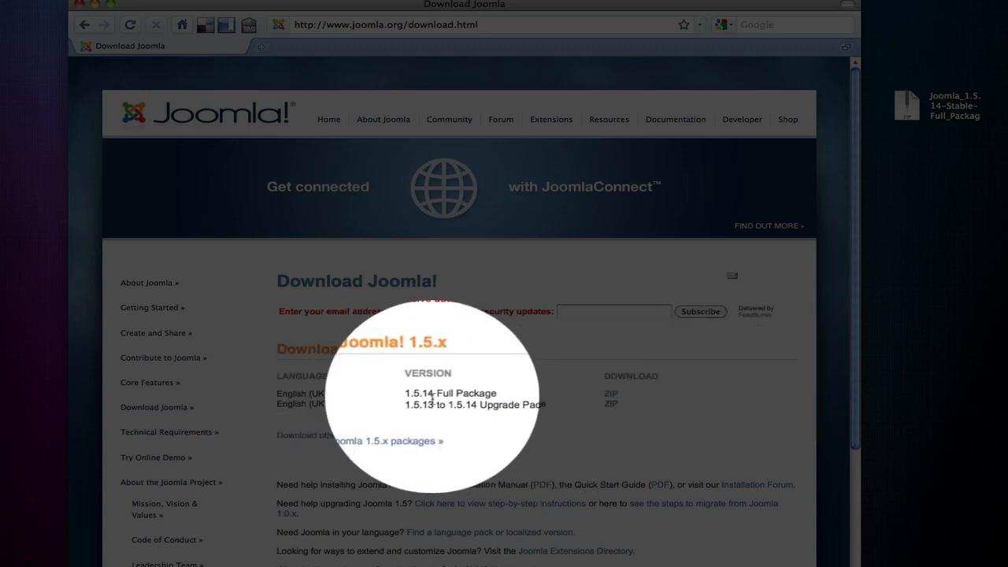
{"action": "mouse_move", "coordinate": [601, 393]}
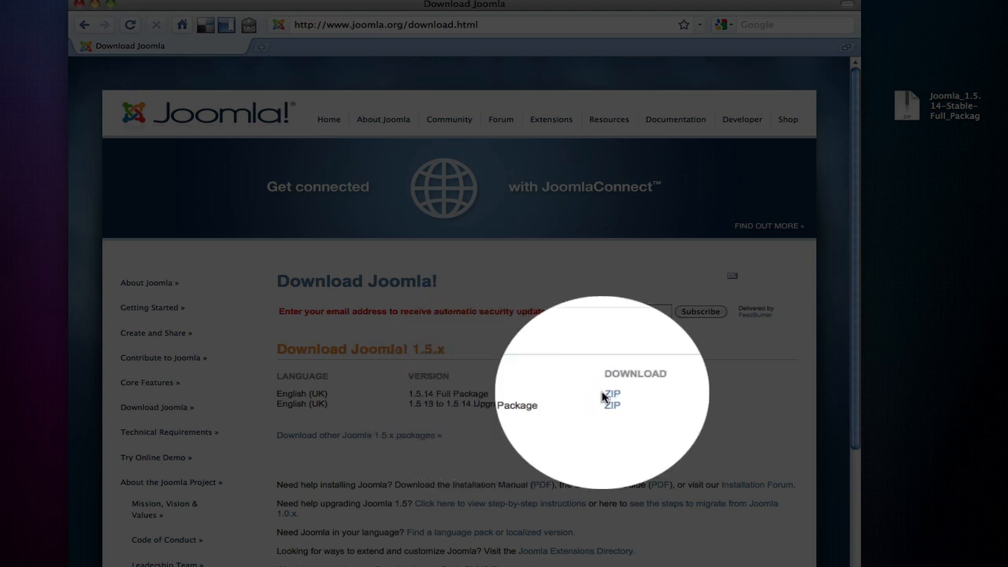
Download and save the Joomla 1.5.14 Full Package zip file
{"action": "left_click", "coordinate": [612, 393]}
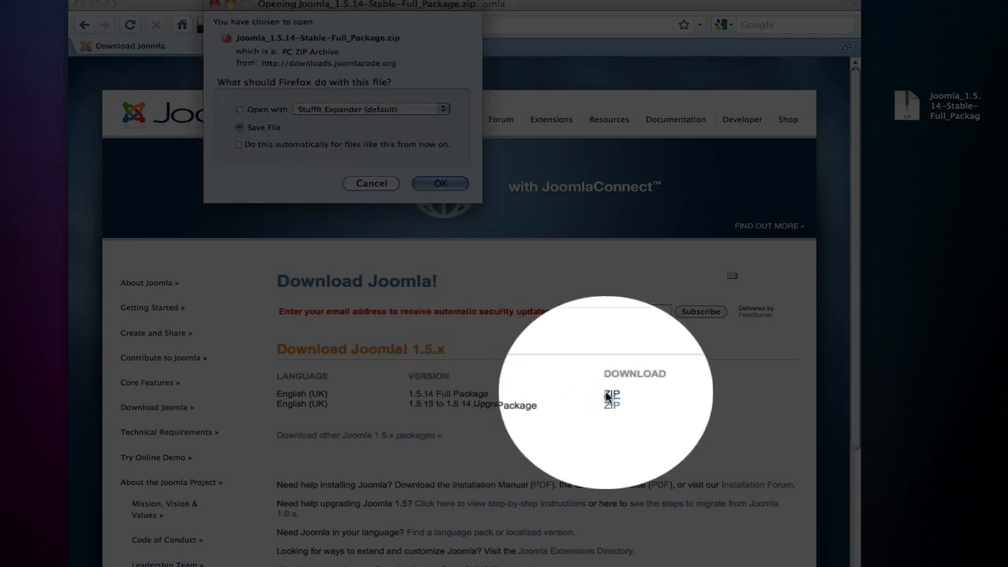
{"action": "mouse_move", "coordinate": [438, 183]}
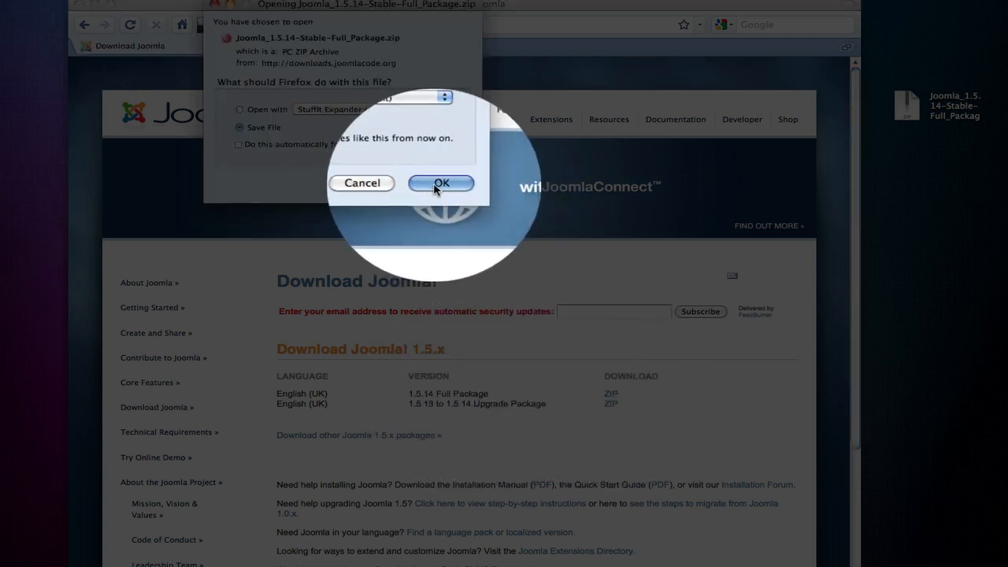
{"action": "left_click", "coordinate": [442, 183]}
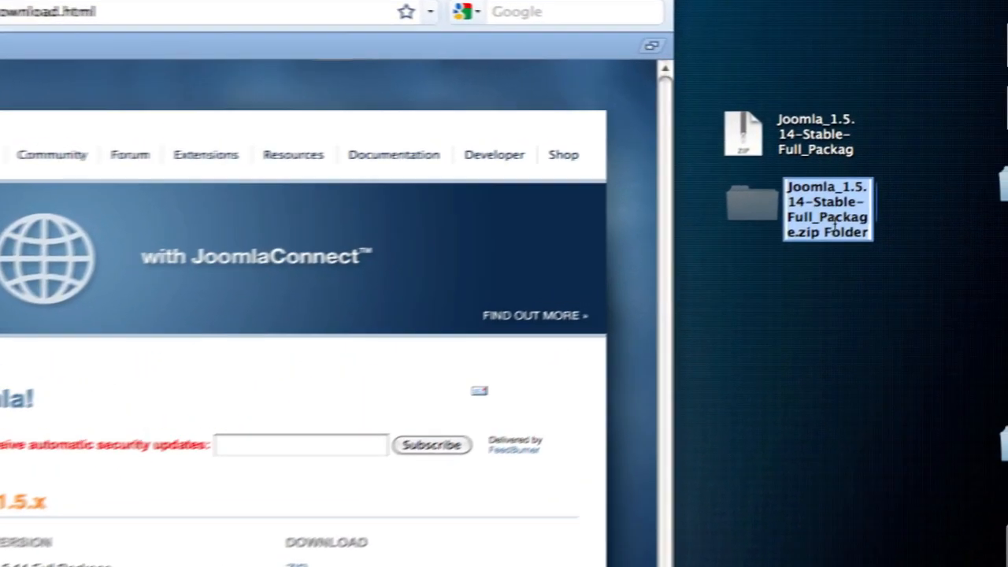
Rename the extracted Joomla folder to mynewwebsite
{"action": "type", "text": "mynewwebsite"}
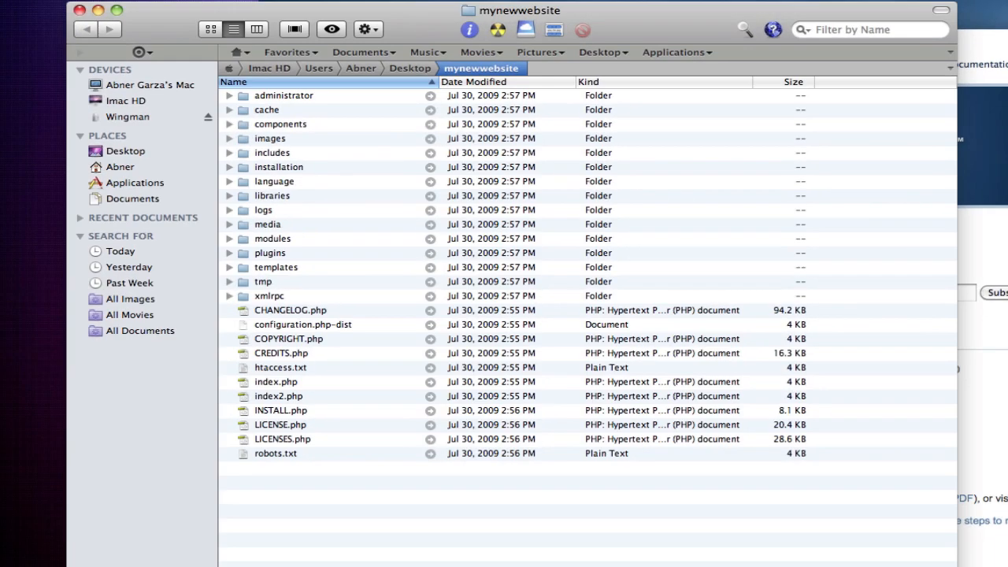
{"action": "mouse_move", "coordinate": [267, 71]}
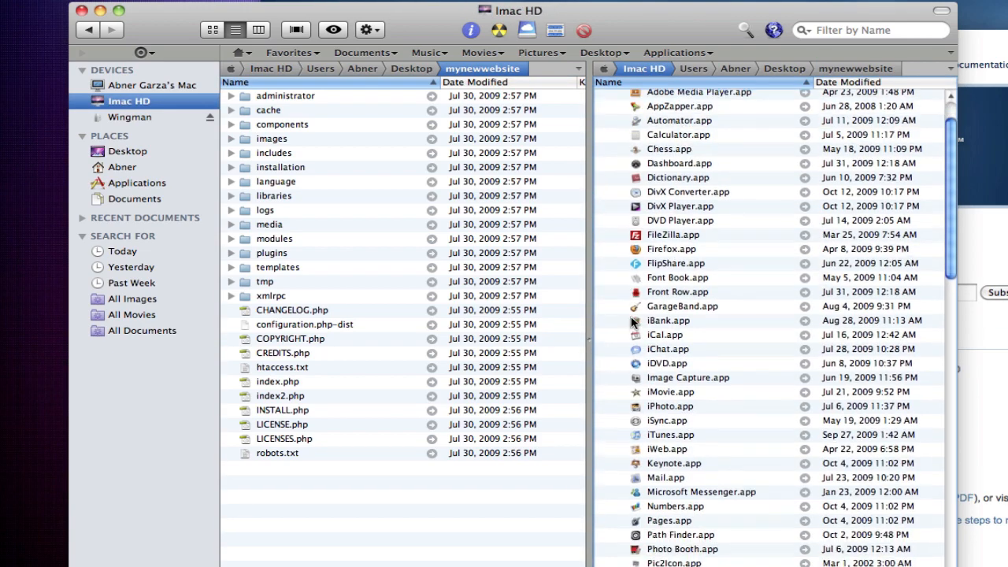
Copy the mynewwebsite folder from the Desktop into Applications/MAMP/htdocs
{"action": "scroll", "scroll_direction": "down", "scroll_amount": 3}
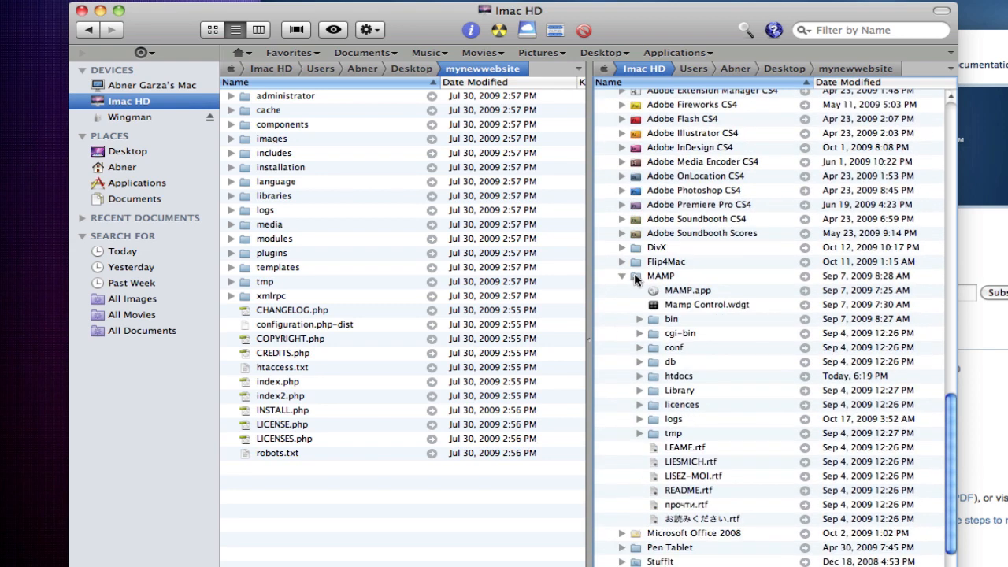
{"action": "left_click", "coordinate": [661, 276]}
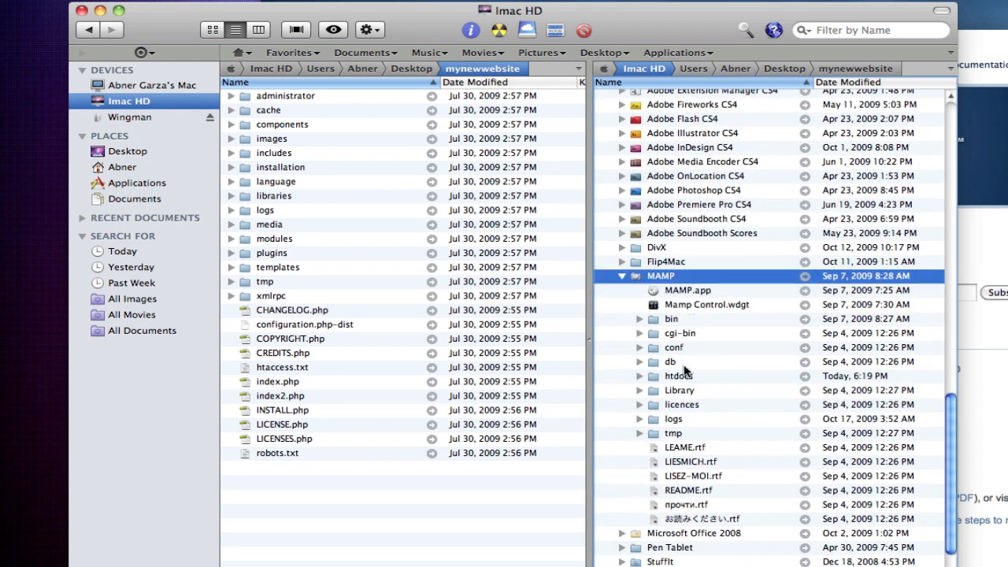
{"action": "left_click", "coordinate": [679, 376]}
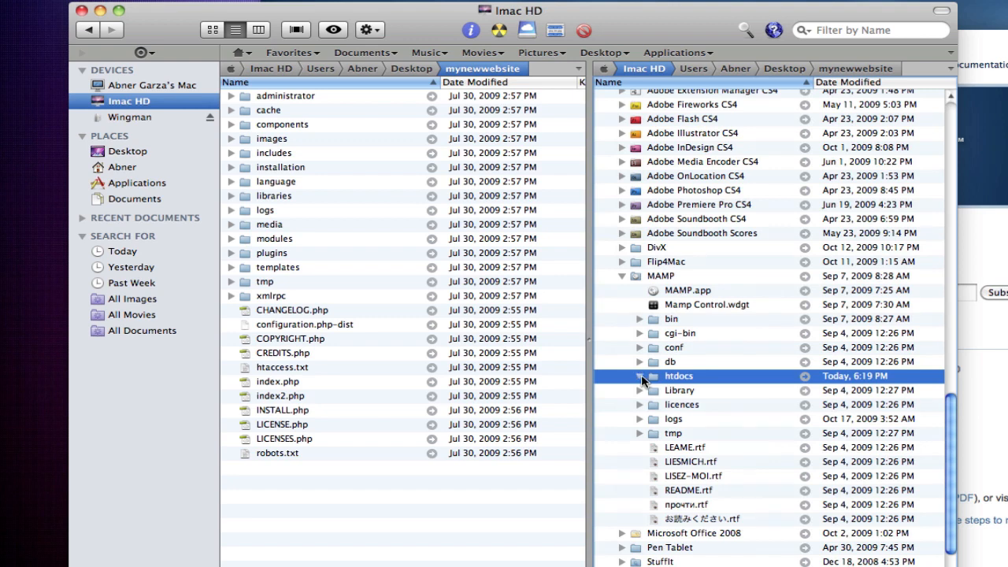
{"action": "left_click", "coordinate": [641, 376]}
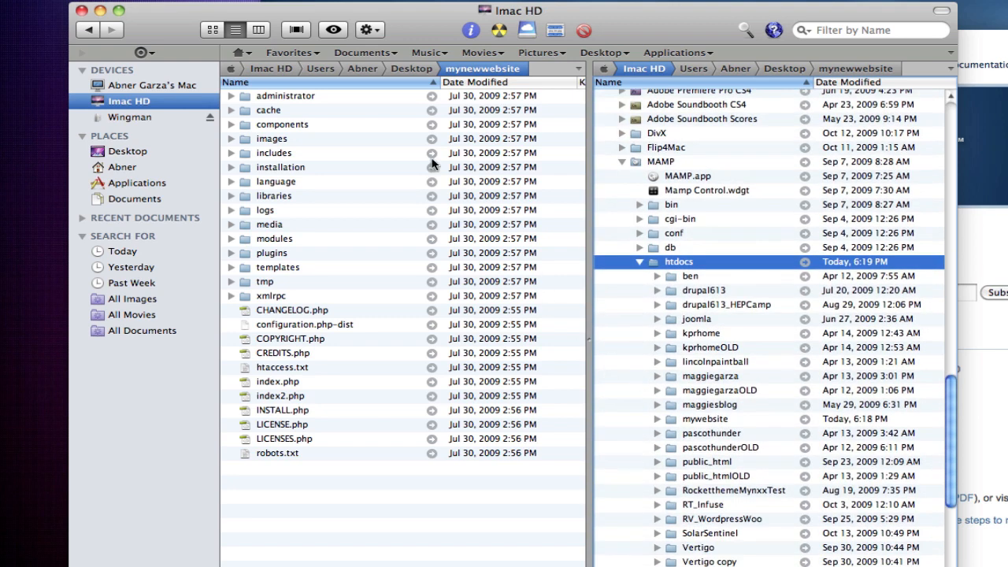
{"action": "mouse_move", "coordinate": [199, 71]}
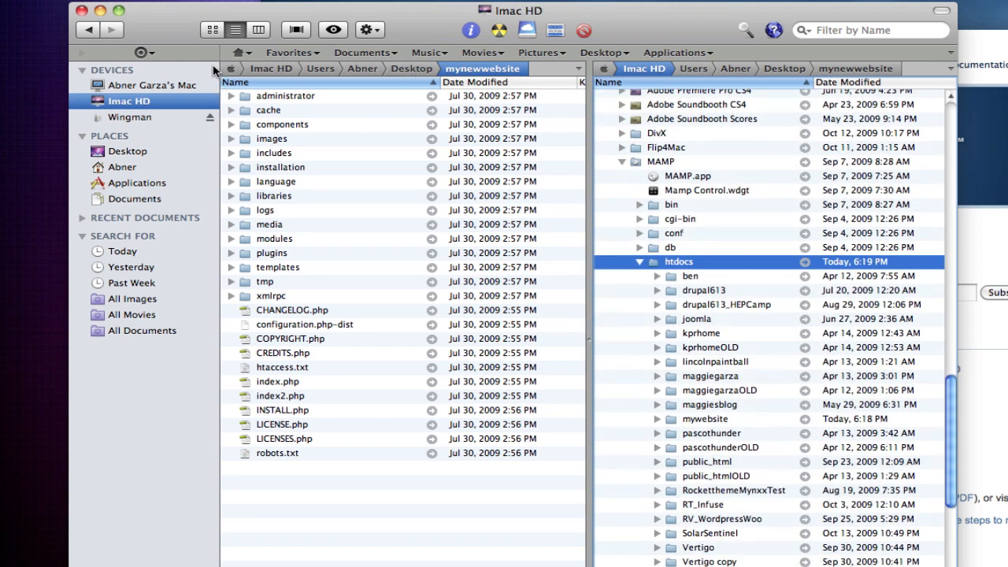
{"action": "left_click", "coordinate": [411, 69]}
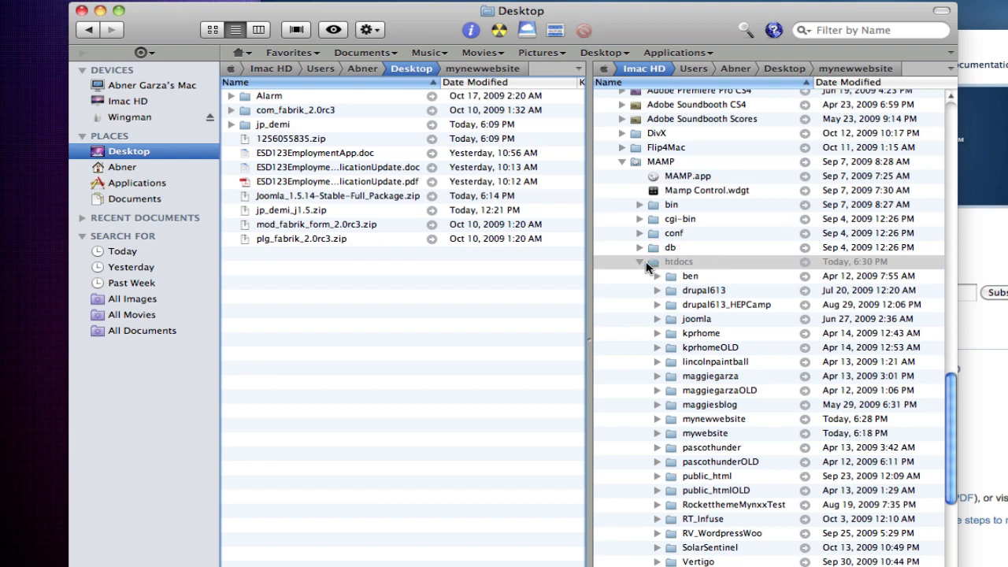
{"action": "scroll", "scroll_direction": "down", "scroll_amount": 3}
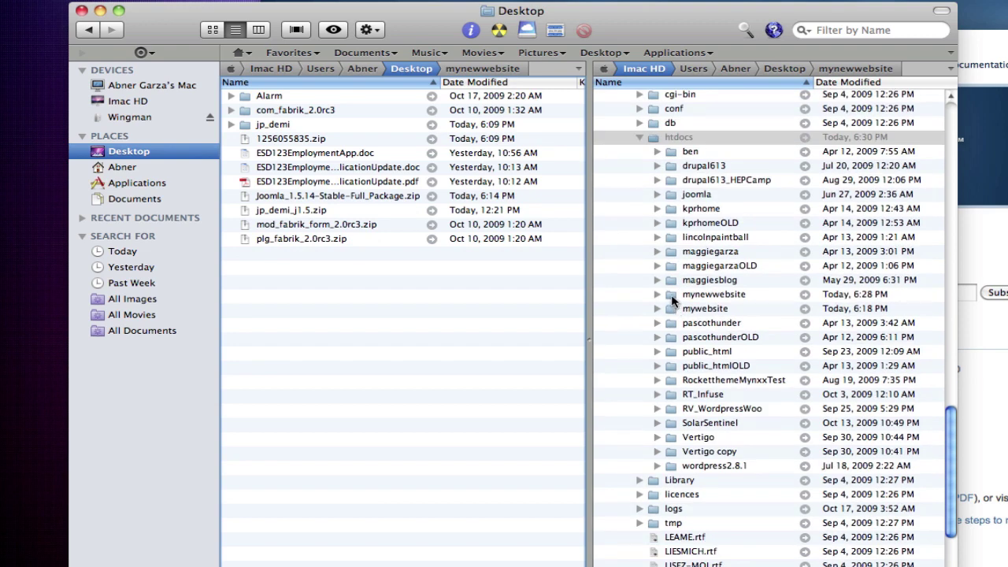
{"action": "left_click", "coordinate": [686, 296]}
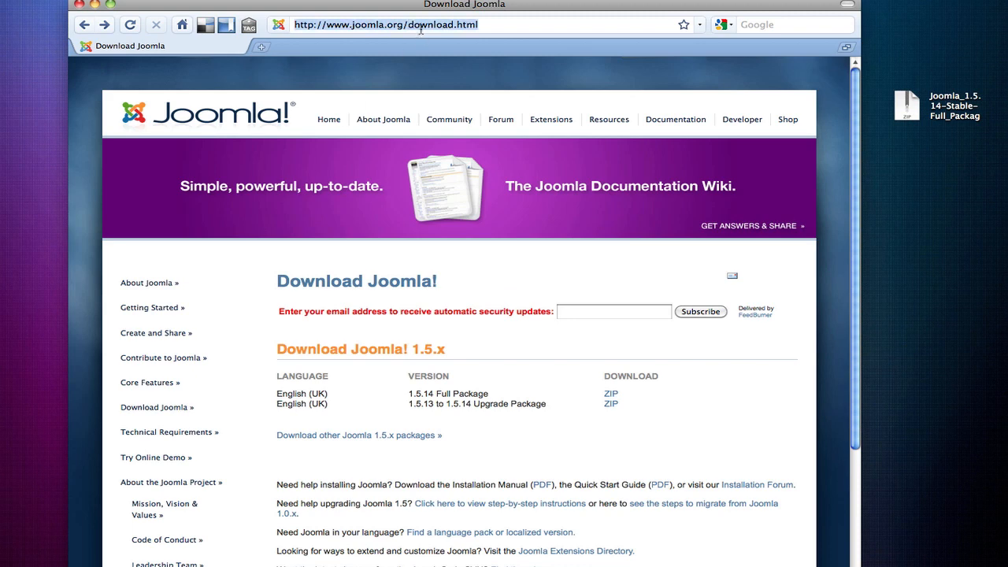
{"action": "type", "text": "http://localhost:8888/MAMP/"}
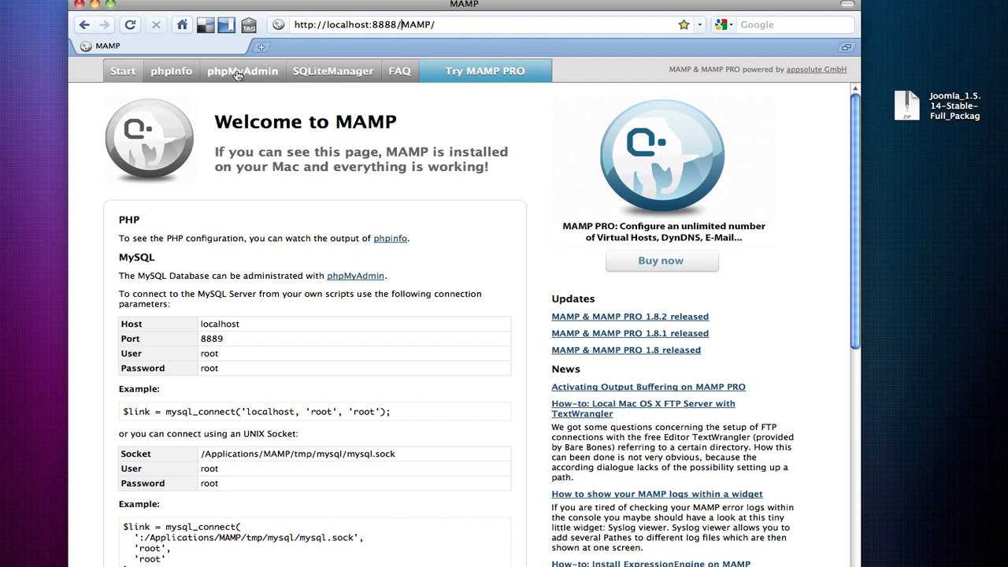
{"action": "left_click", "coordinate": [243, 71]}
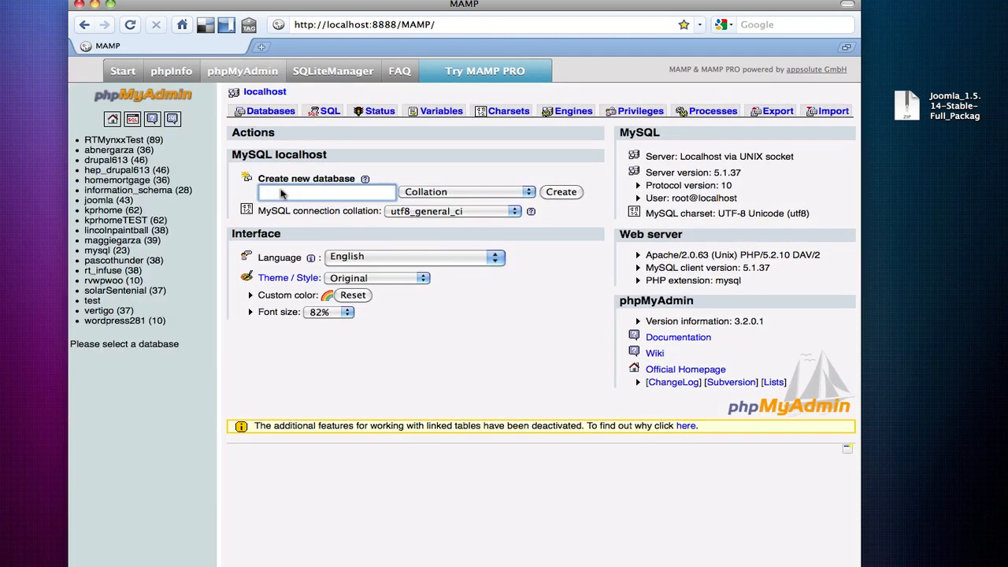
Add the mynewwebsite database with utf8_unicode_ci collation in phpMyAdmin
{"action": "type", "text": "myneww"}
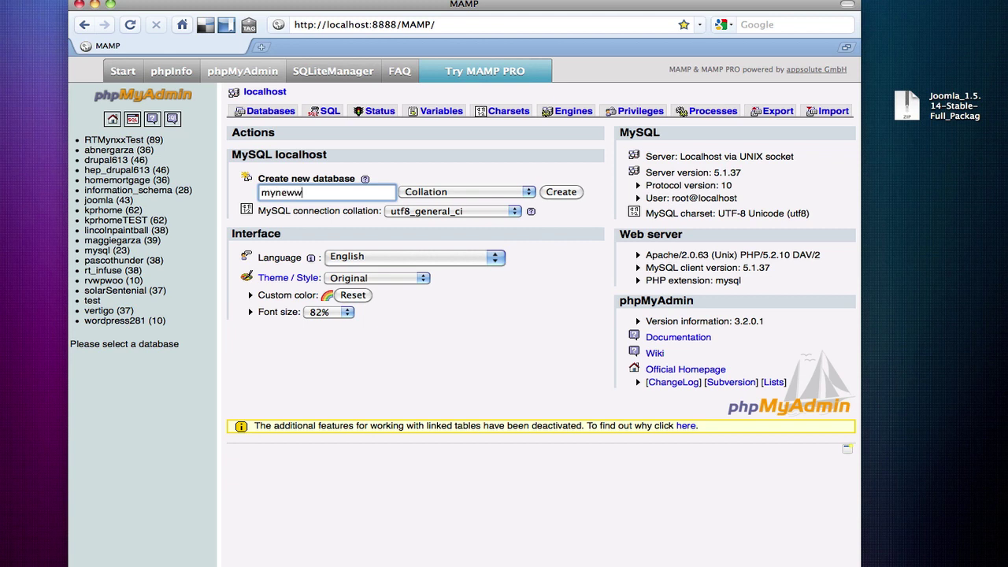
{"action": "type", "text": "ebsite"}
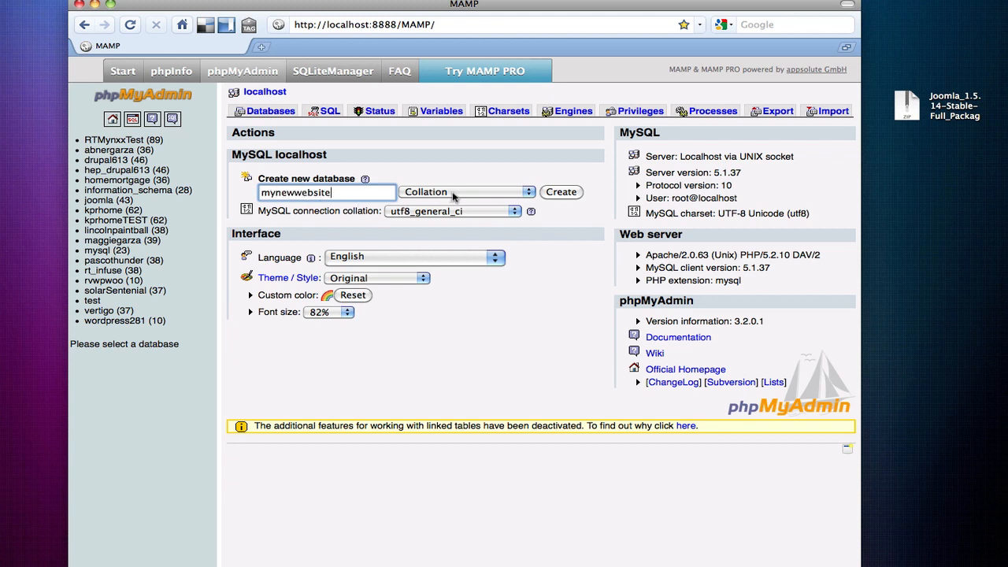
{"action": "left_click", "coordinate": [464, 192]}
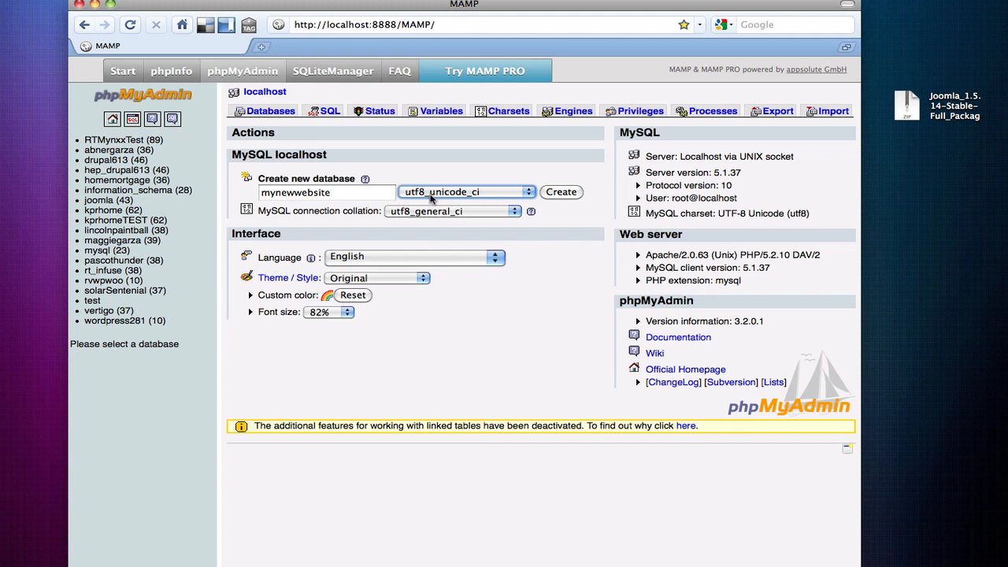
{"action": "mouse_move", "coordinate": [461, 197]}
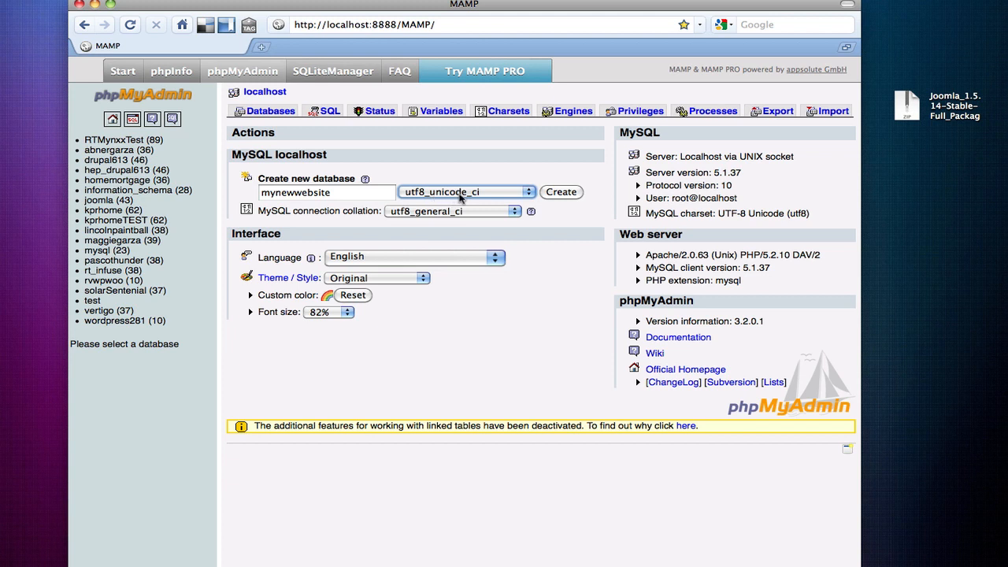
{"action": "left_click", "coordinate": [561, 191]}
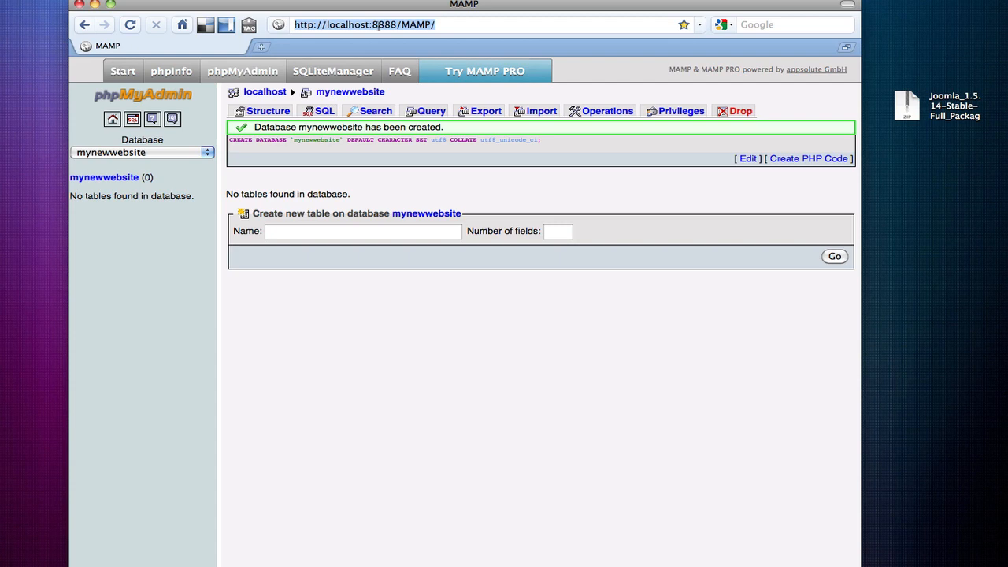
{"action": "left_click", "coordinate": [443, 24]}
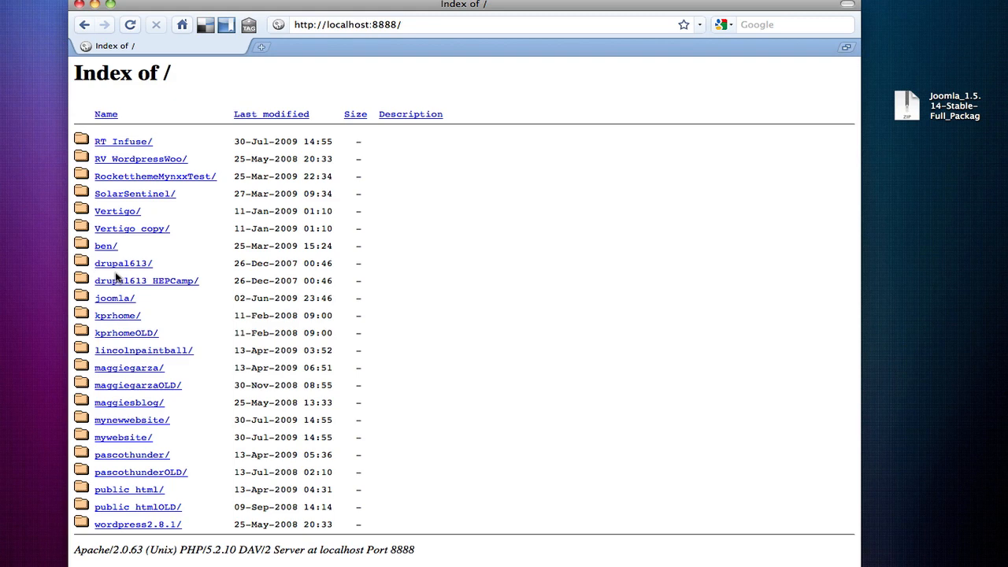
{"action": "mouse_move", "coordinate": [120, 302]}
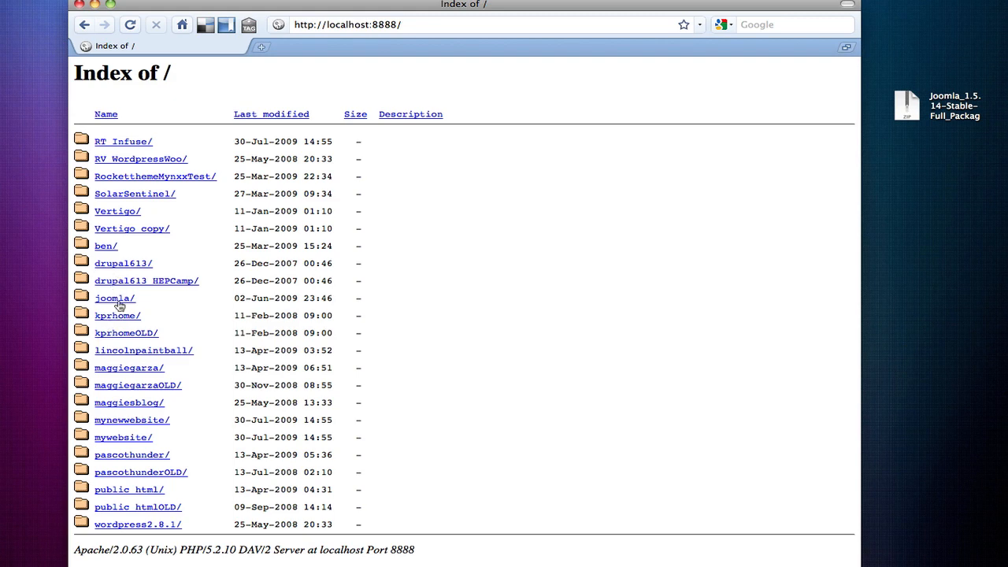
Open mynewwebsite/ from the localhost:8888 directory index to launch the installer
{"action": "left_click", "coordinate": [132, 420]}
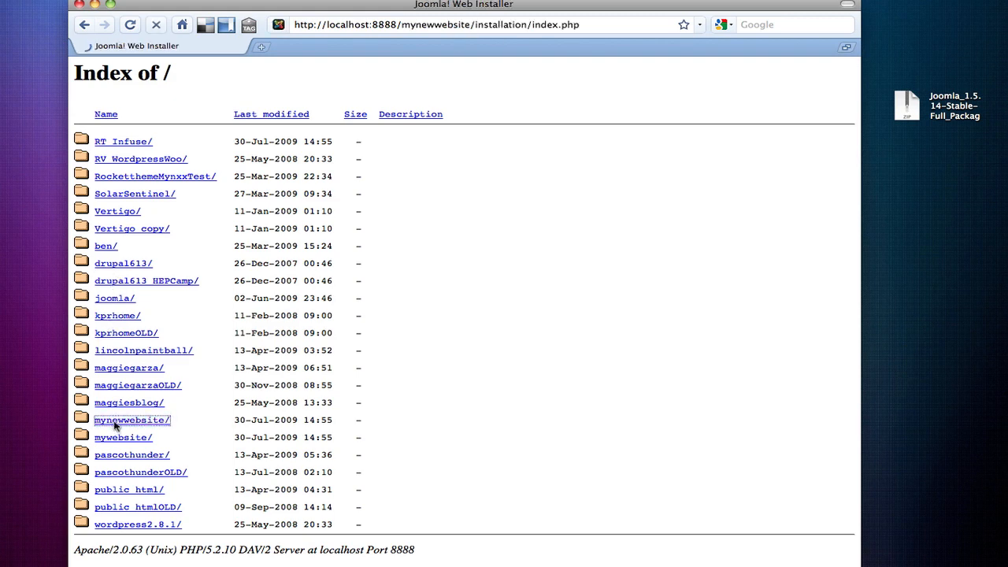
{"action": "left_click", "coordinate": [132, 420]}
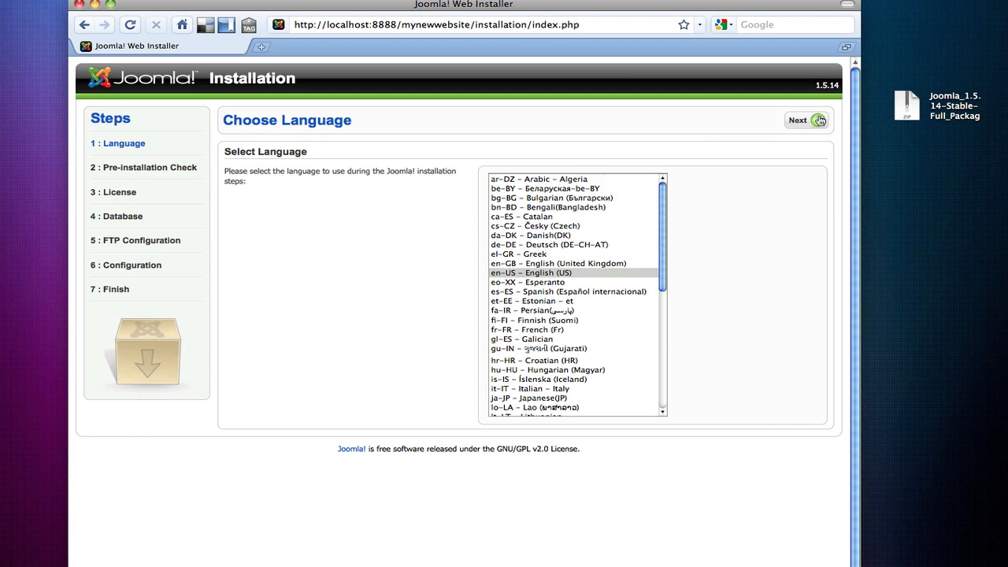
Keep English (US), pass the pre-installation check, and reach the License step
{"action": "left_click", "coordinate": [820, 119]}
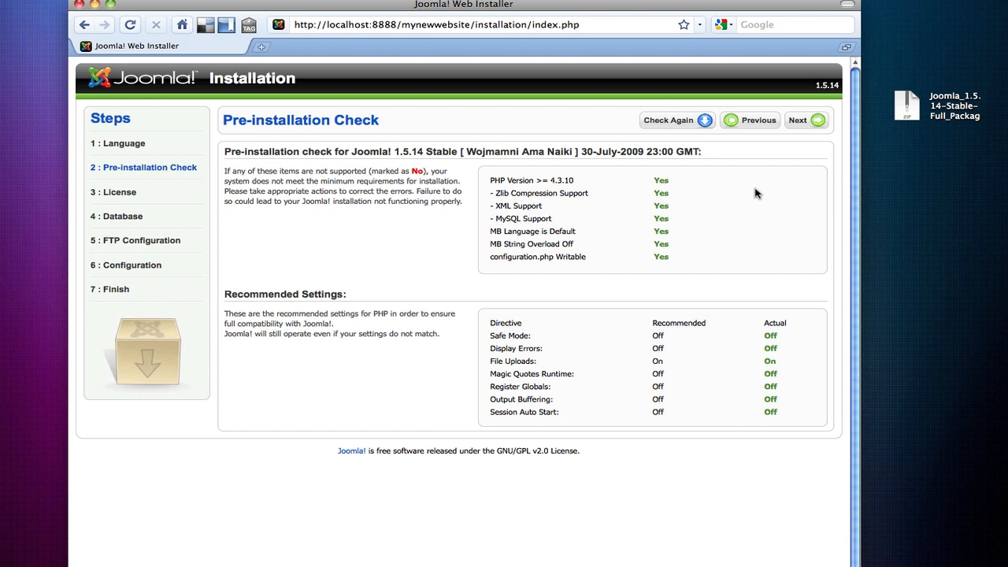
{"action": "mouse_move", "coordinate": [470, 187]}
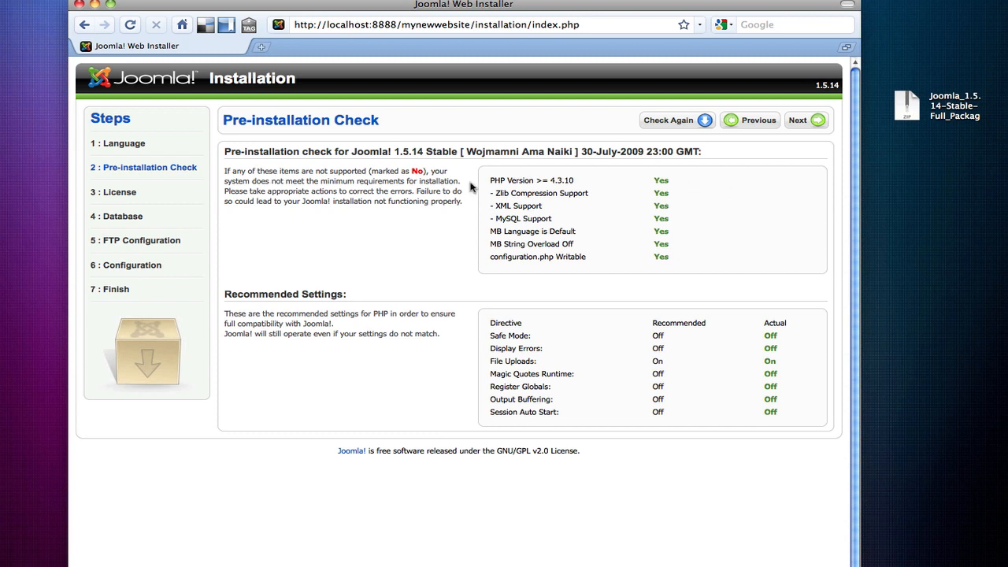
{"action": "mouse_move", "coordinate": [489, 182]}
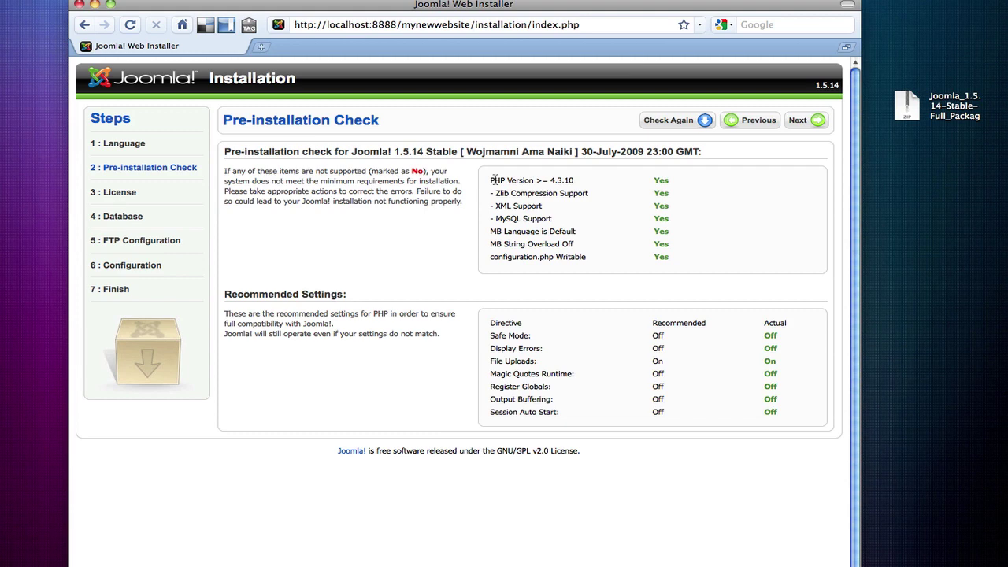
{"action": "left_click", "coordinate": [806, 120]}
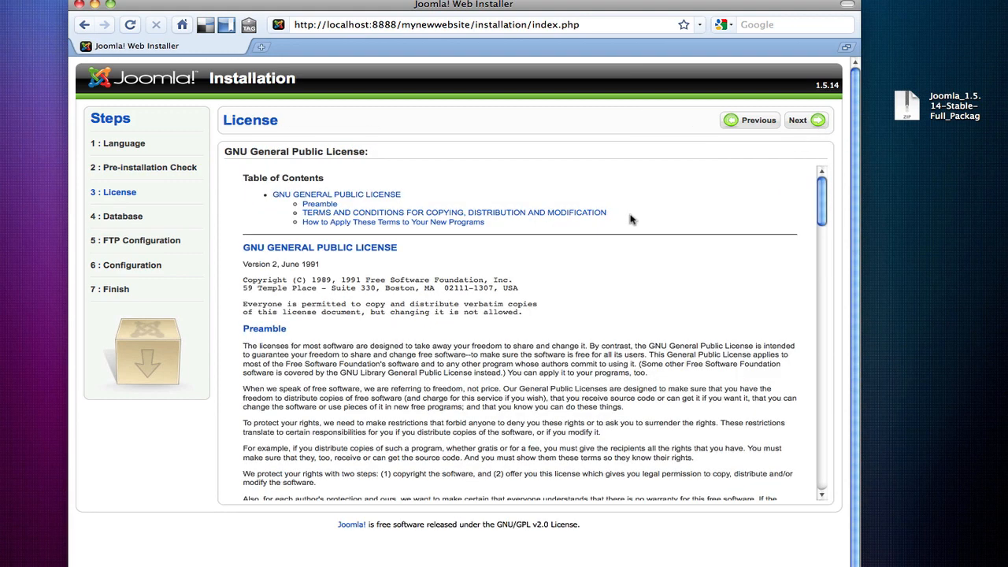
Submit MySQL settings: host localhost, user root, database mynewwebsite, with advanced settings shown
{"action": "left_click", "coordinate": [805, 120]}
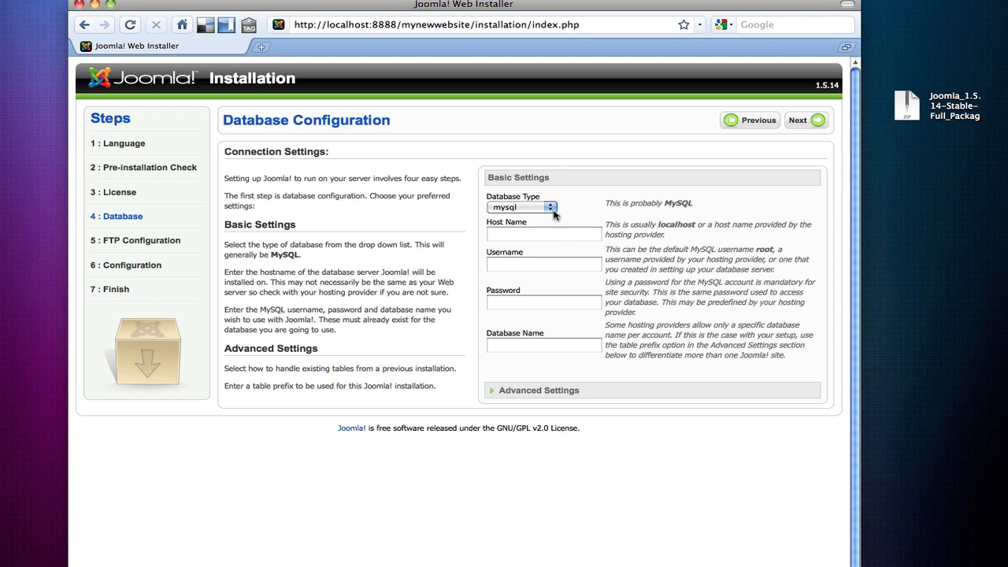
{"action": "left_click", "coordinate": [526, 207]}
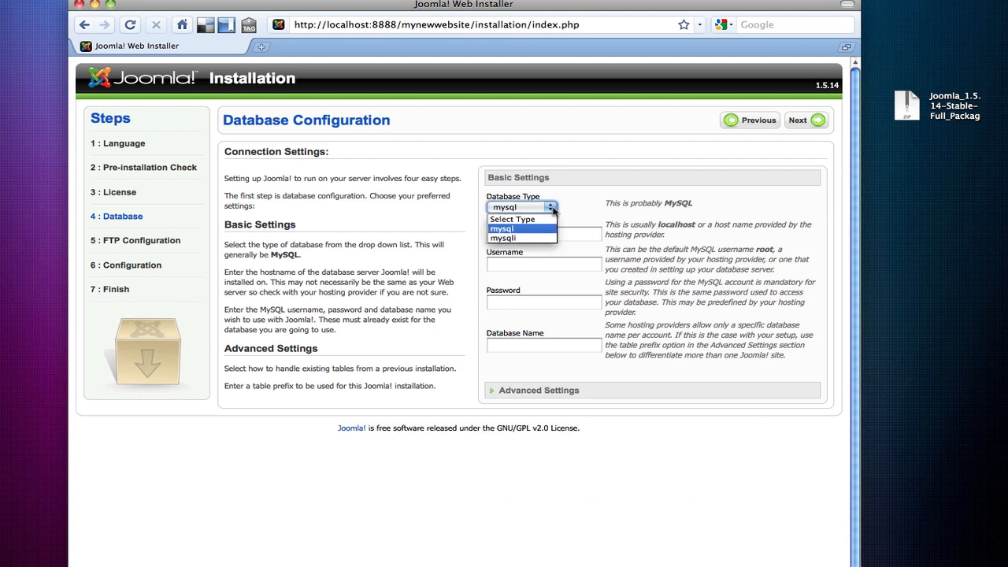
{"action": "left_click", "coordinate": [516, 228]}
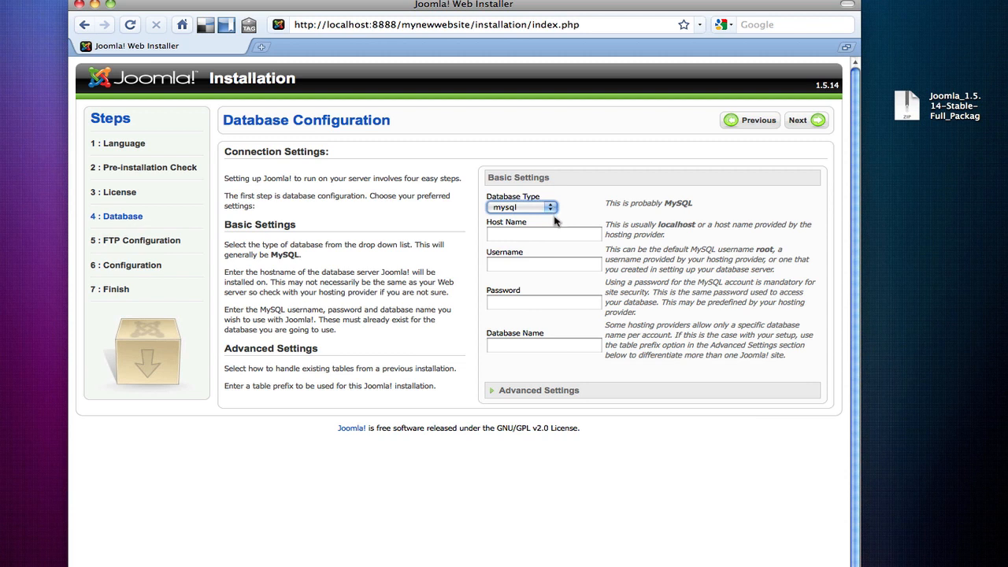
{"action": "left_click", "coordinate": [543, 234]}
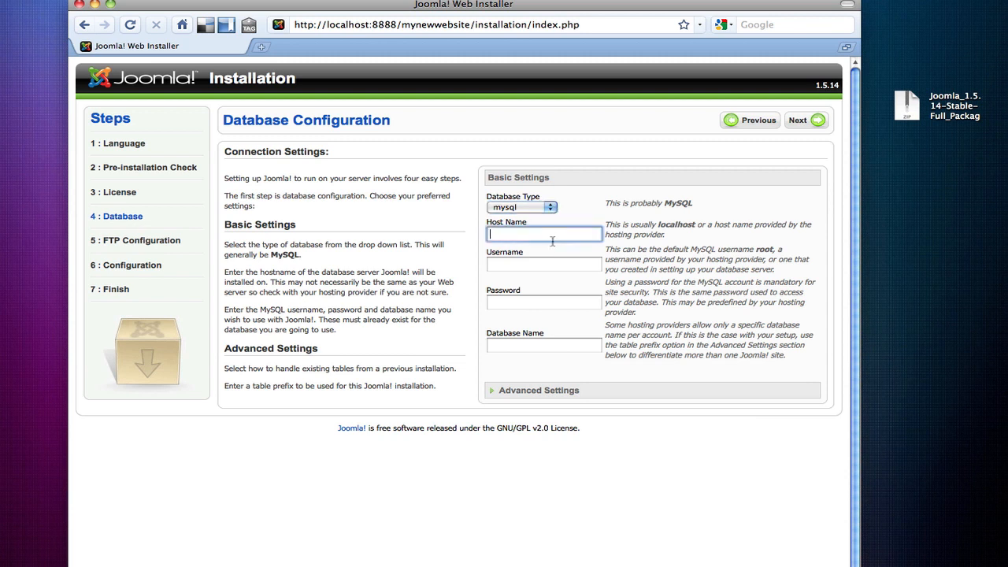
{"action": "type", "text": "localhost"}
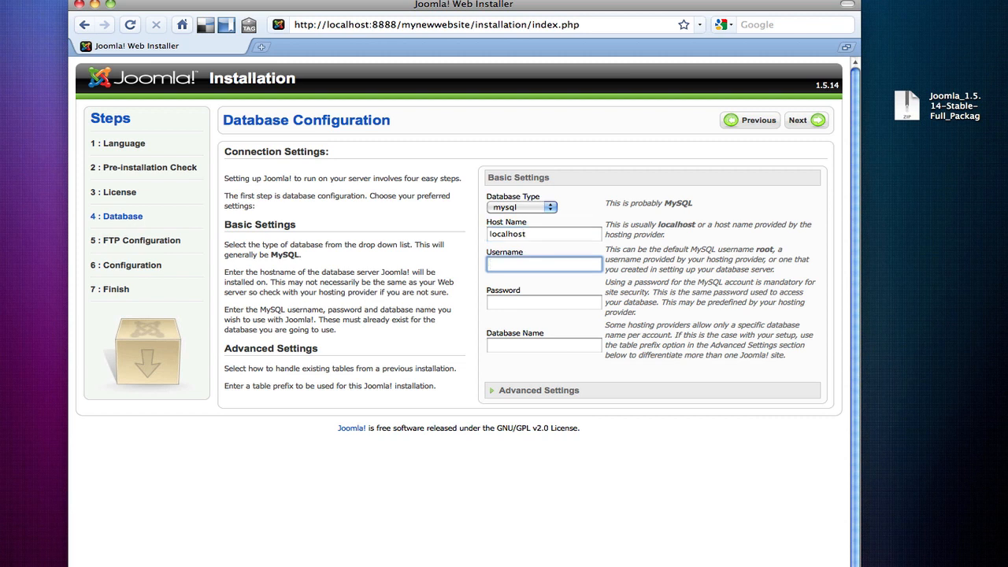
{"action": "type", "text": "root"}
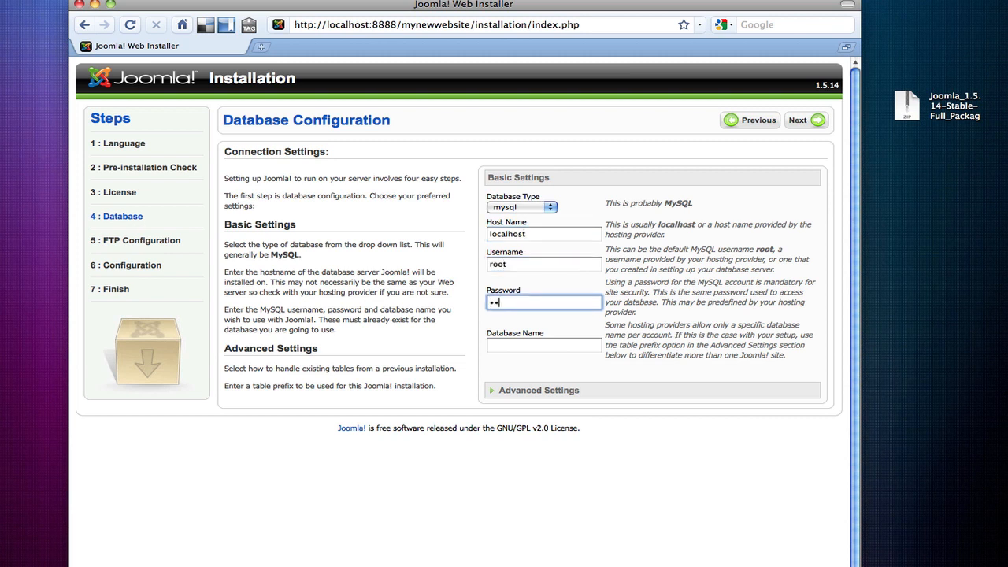
{"action": "left_click", "coordinate": [545, 347]}
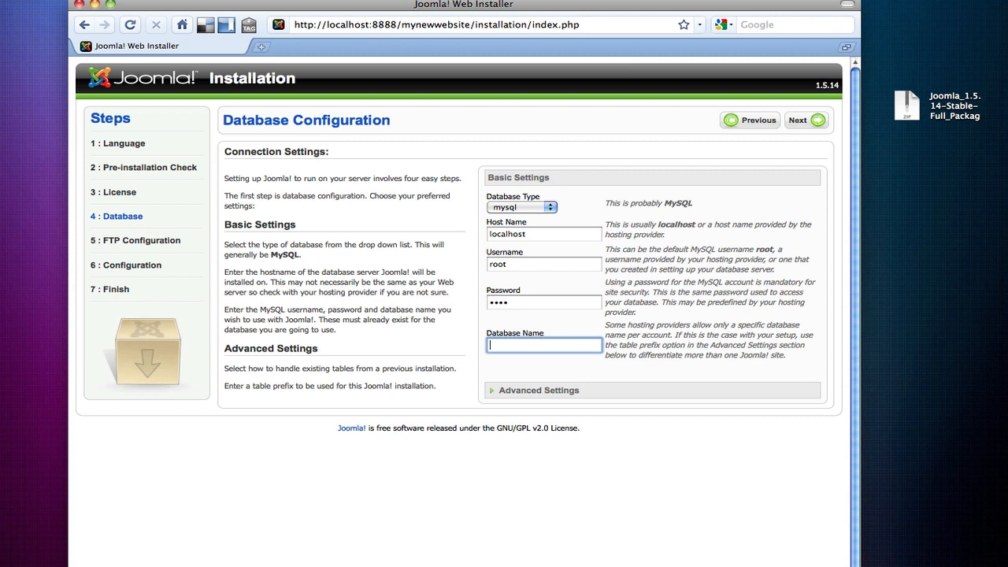
{"action": "type", "text": "mynewwebsite"}
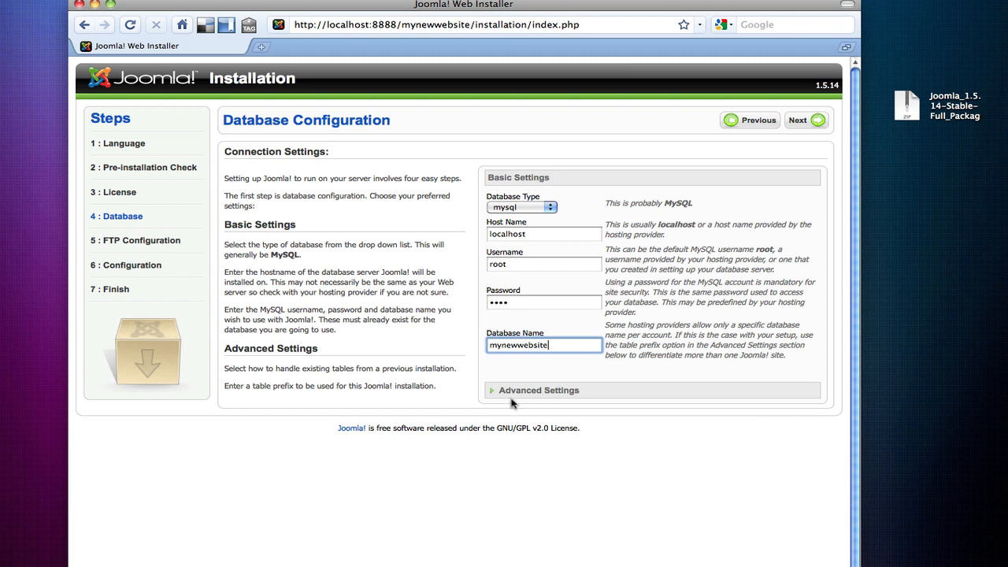
{"action": "left_click", "coordinate": [541, 391]}
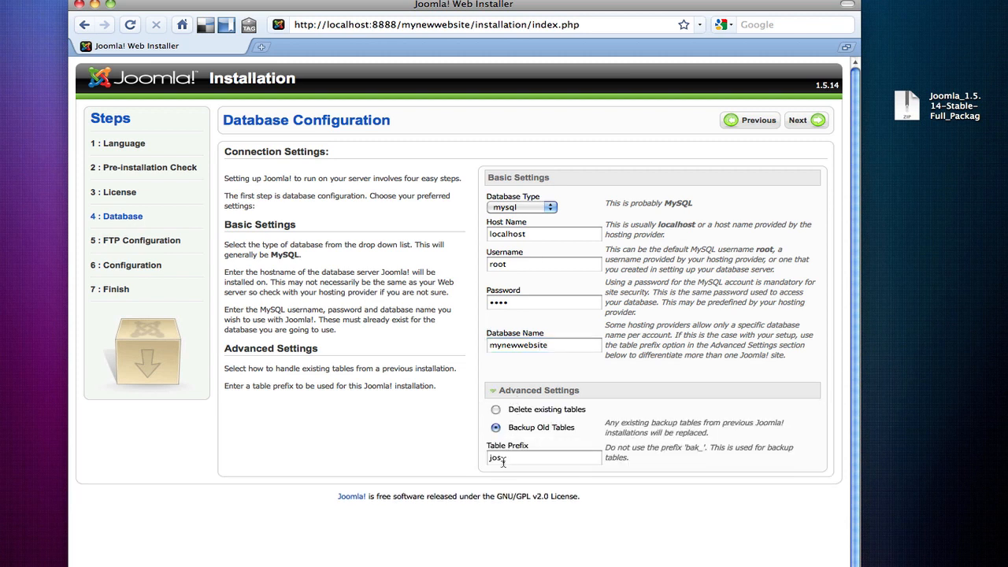
{"action": "left_click", "coordinate": [544, 459]}
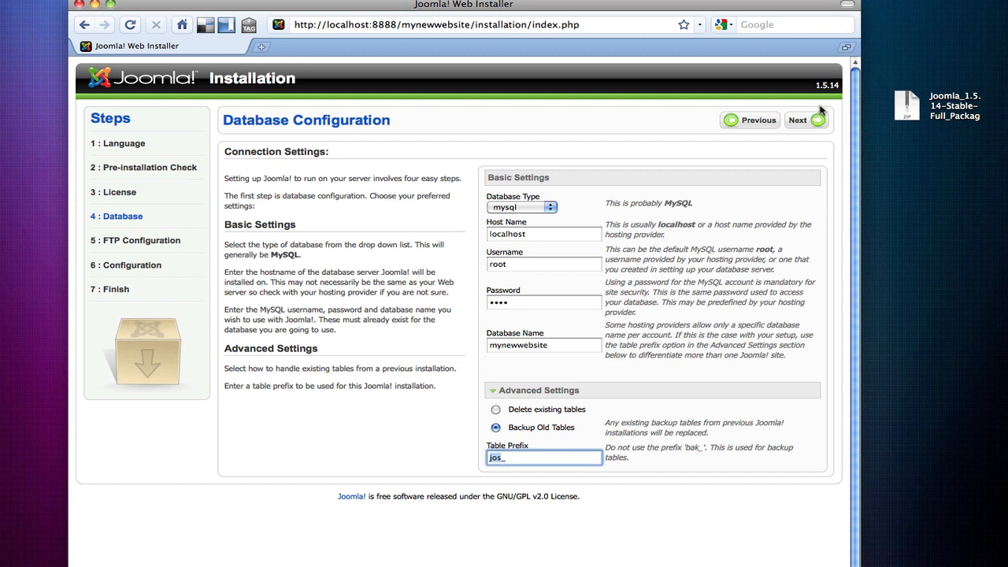
{"action": "left_click", "coordinate": [819, 120]}
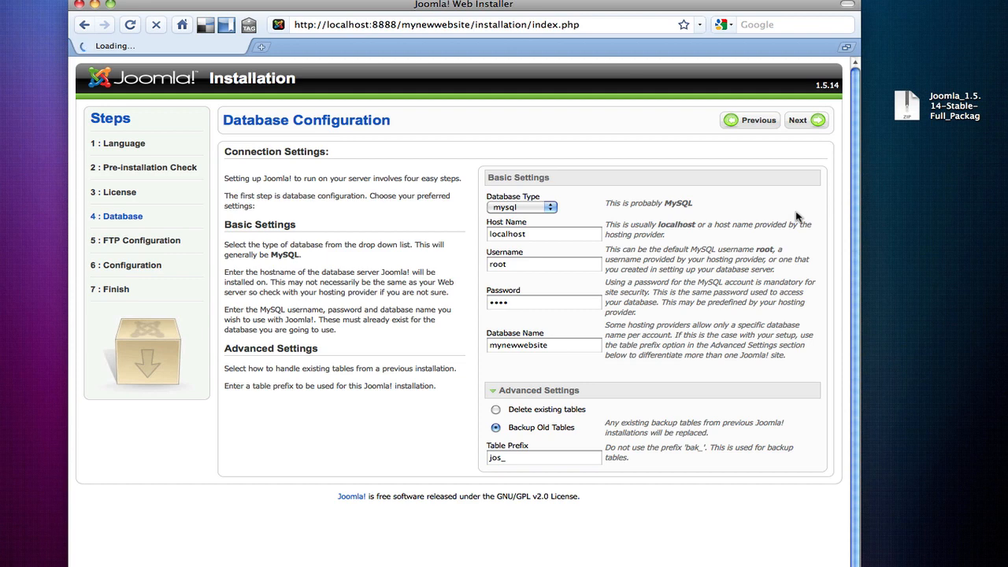
Pass the FTP Configuration step to reach Main Configuration
{"action": "left_click", "coordinate": [807, 120]}
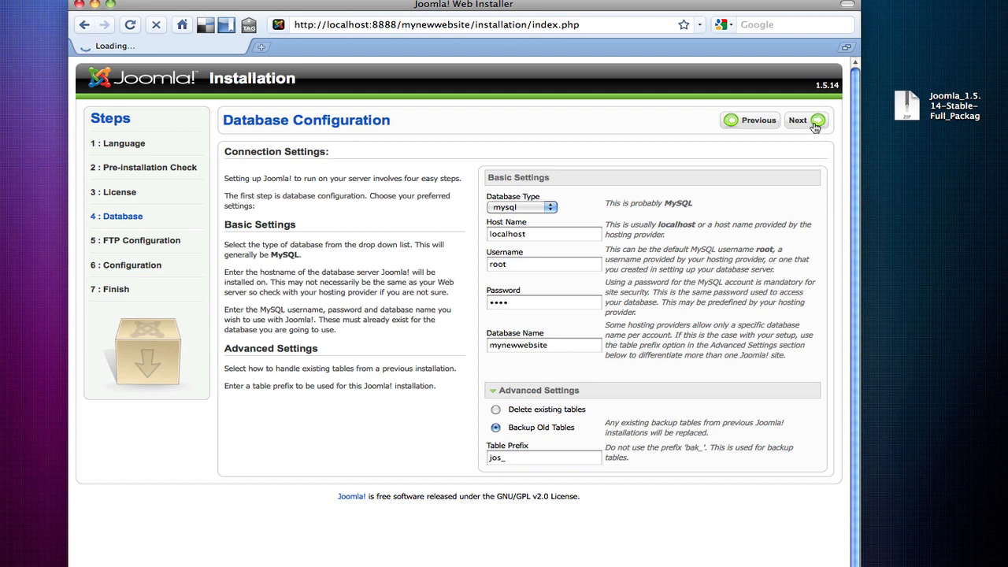
{"action": "left_click", "coordinate": [818, 121]}
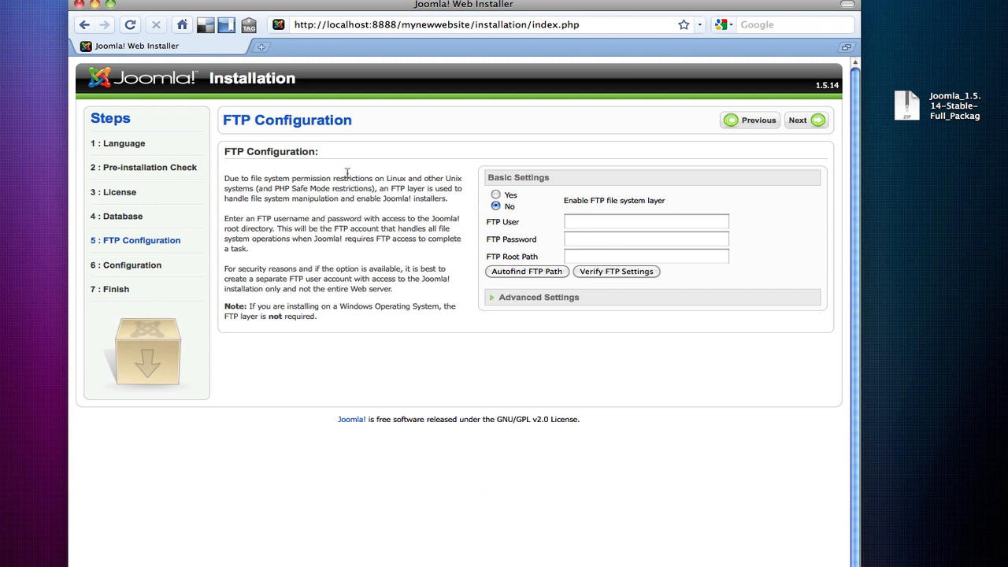
{"action": "mouse_move", "coordinate": [326, 169]}
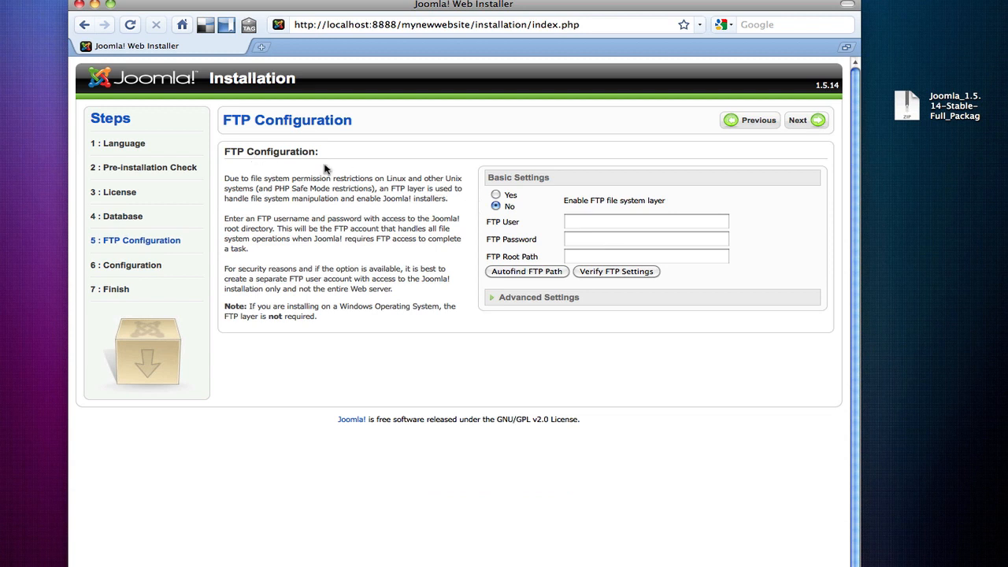
{"action": "left_click", "coordinate": [493, 195]}
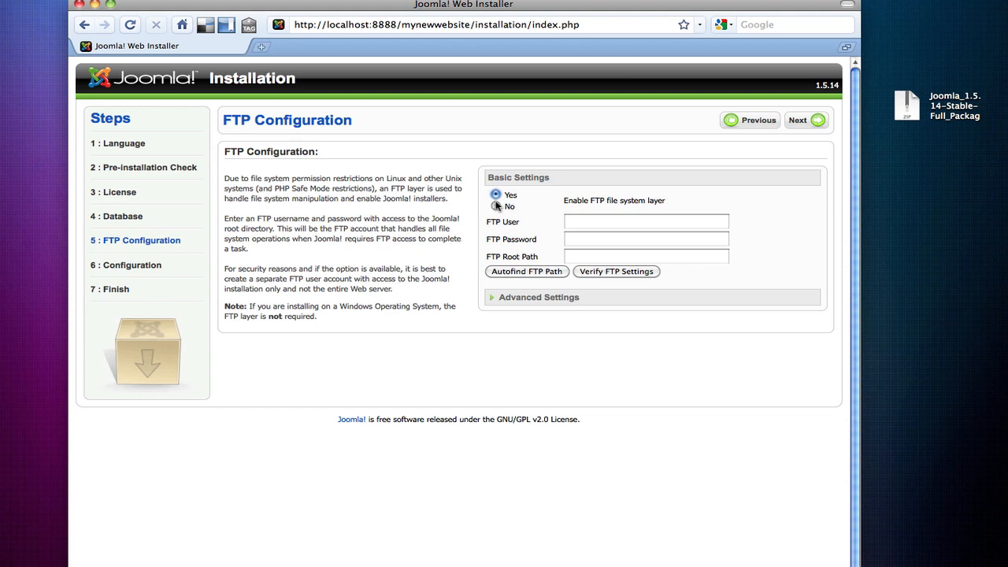
{"action": "left_click", "coordinate": [819, 120]}
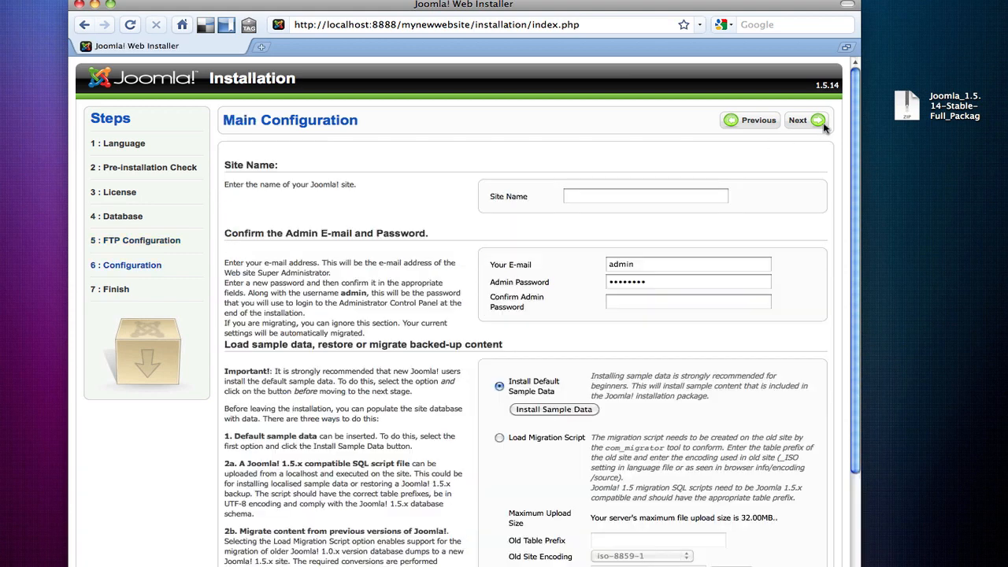
Name the site 'My New Website', install sample data, and reach Finish
{"action": "left_click", "coordinate": [645, 197]}
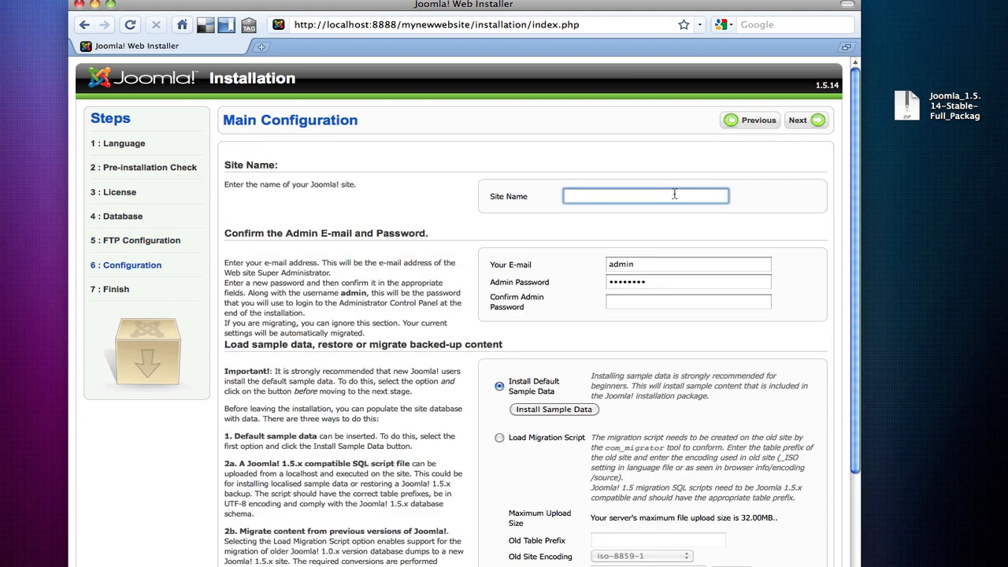
{"action": "type", "text": "My New WE"}
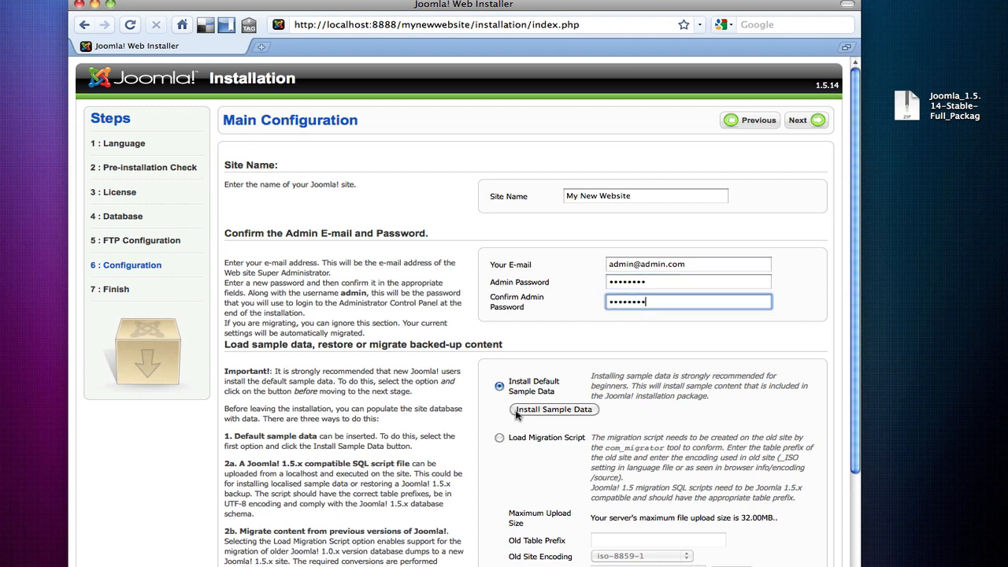
{"action": "left_click", "coordinate": [554, 410]}
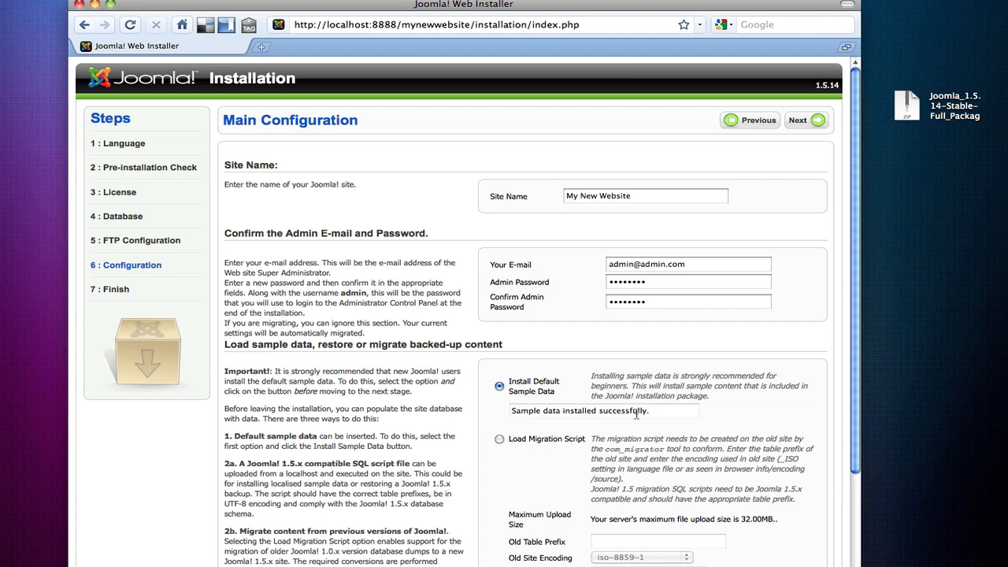
{"action": "left_click", "coordinate": [805, 120]}
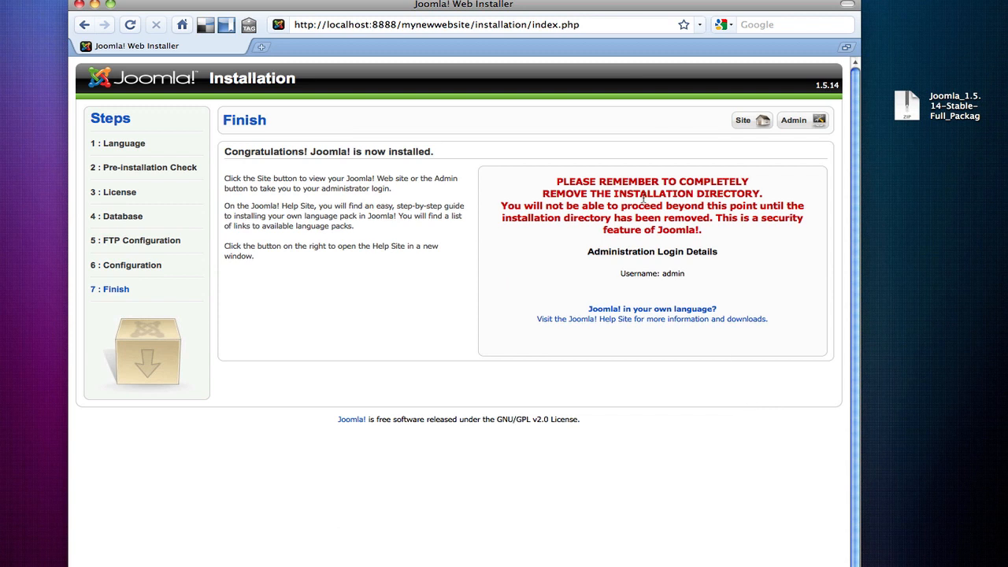
{"action": "mouse_move", "coordinate": [653, 206]}
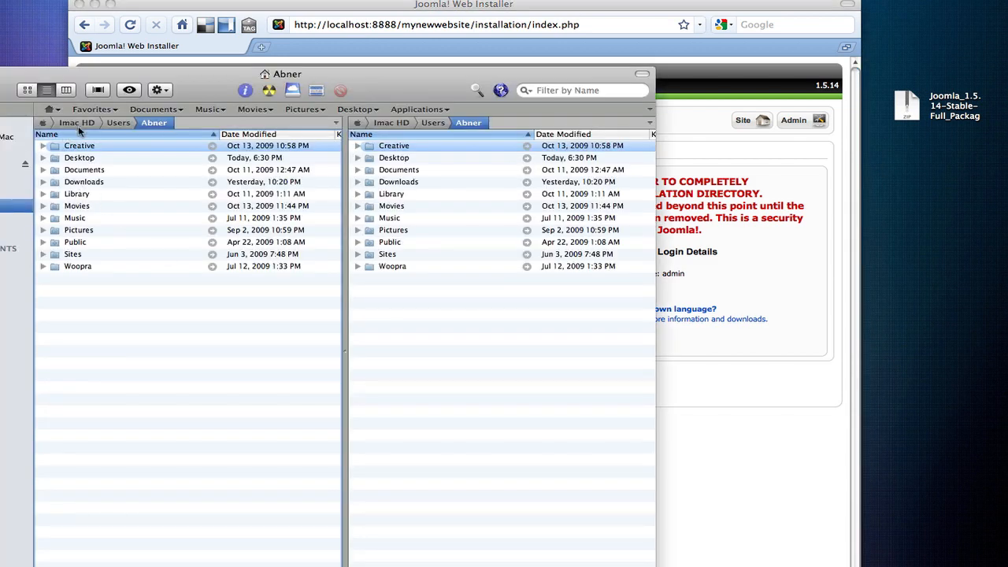
Delete the installation folder inside MAMP/htdocs/mynewwebsite using Path Finder
{"action": "left_click", "coordinate": [75, 122]}
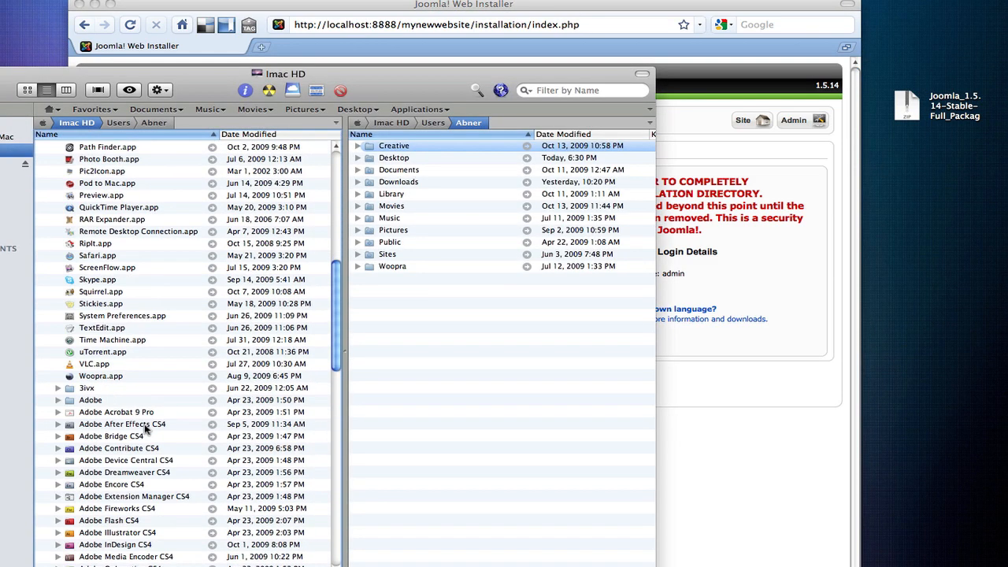
{"action": "scroll", "scroll_direction": "down", "scroll_amount": 3}
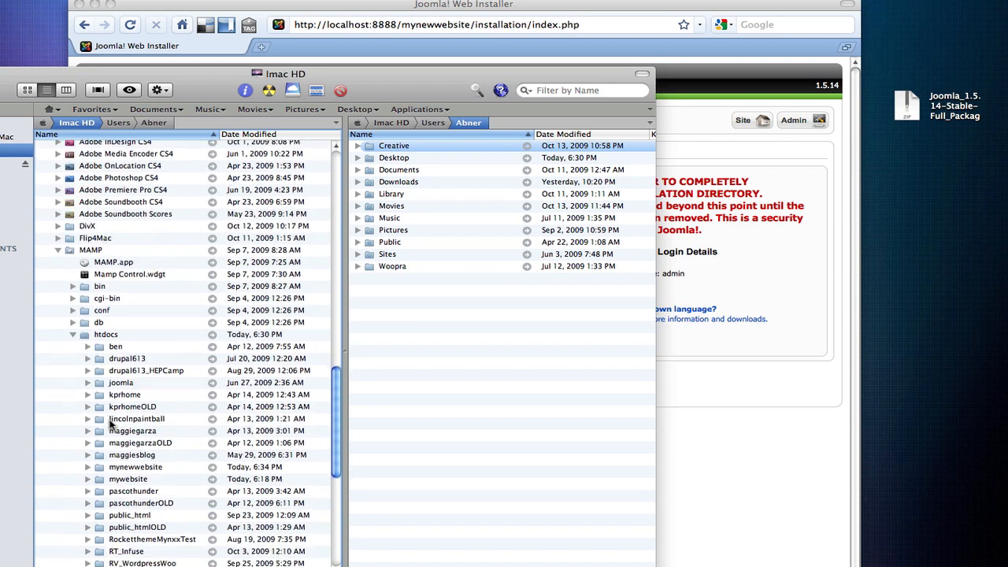
{"action": "scroll", "scroll_direction": "down", "scroll_amount": 3}
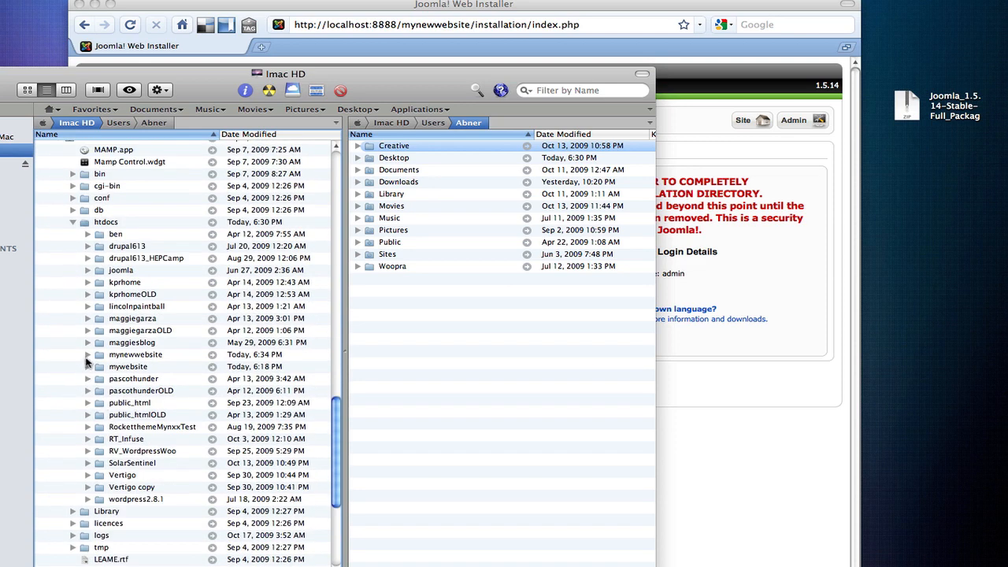
{"action": "left_click", "coordinate": [86, 354]}
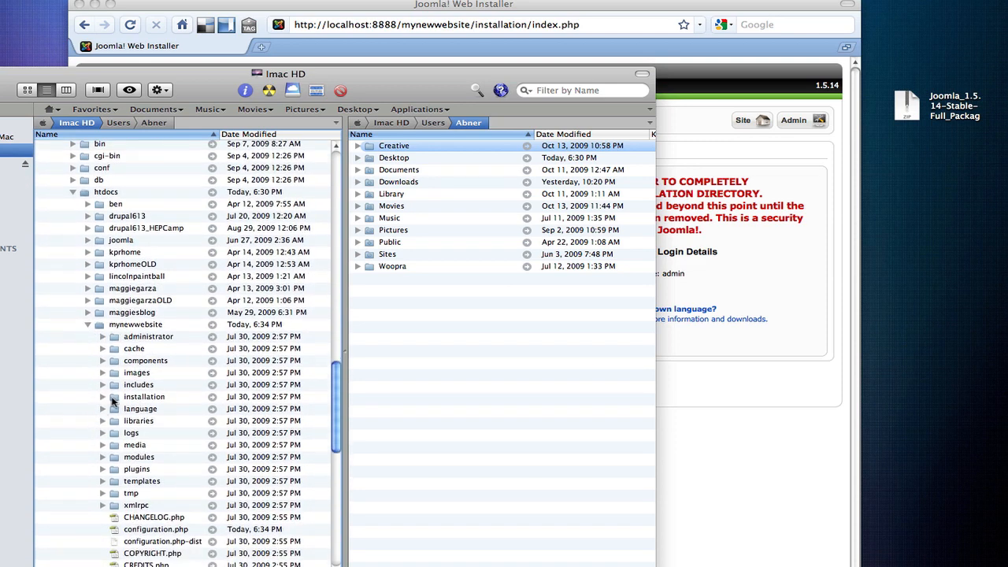
{"action": "right_click", "coordinate": [145, 396]}
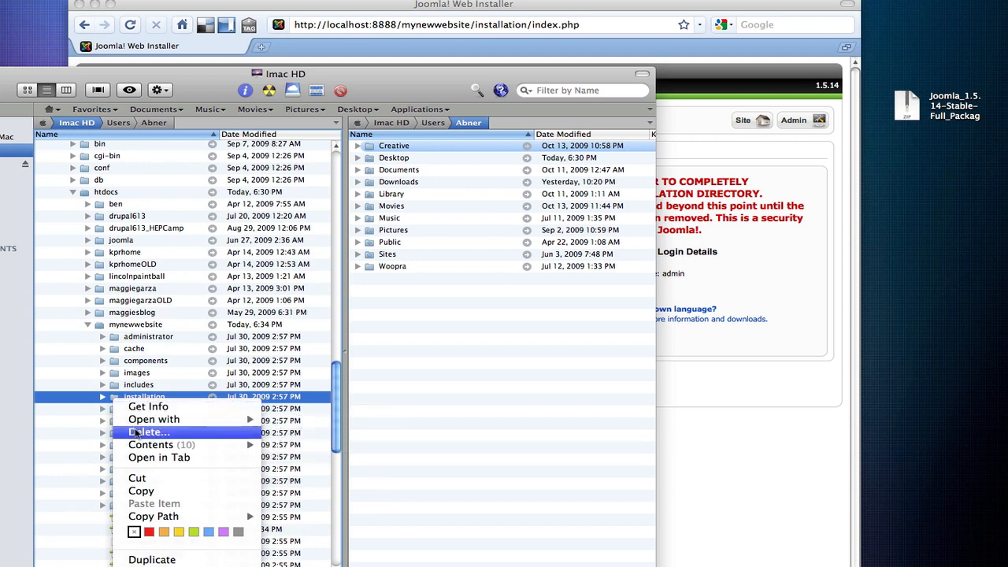
{"action": "left_click", "coordinate": [148, 432]}
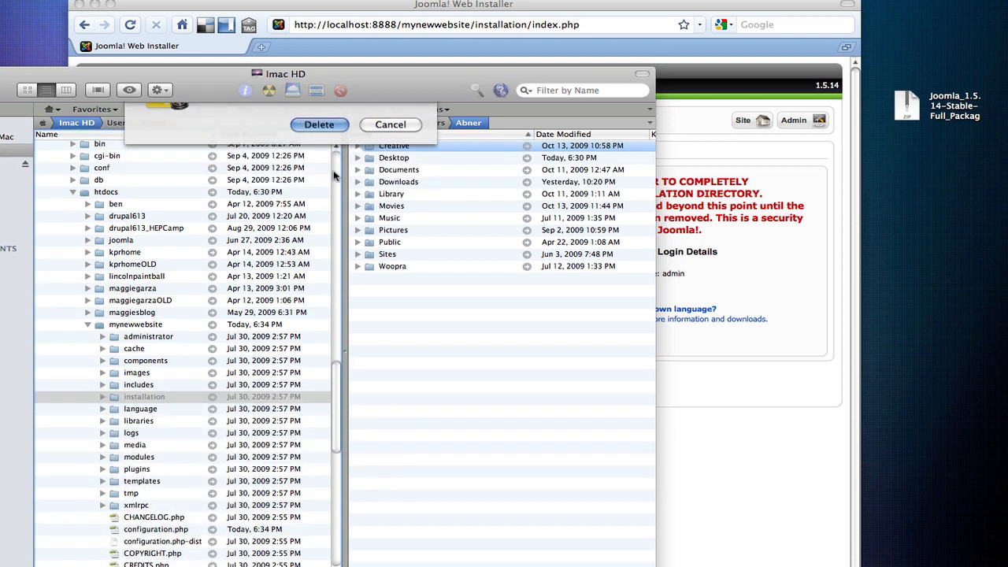
{"action": "left_click", "coordinate": [390, 124]}
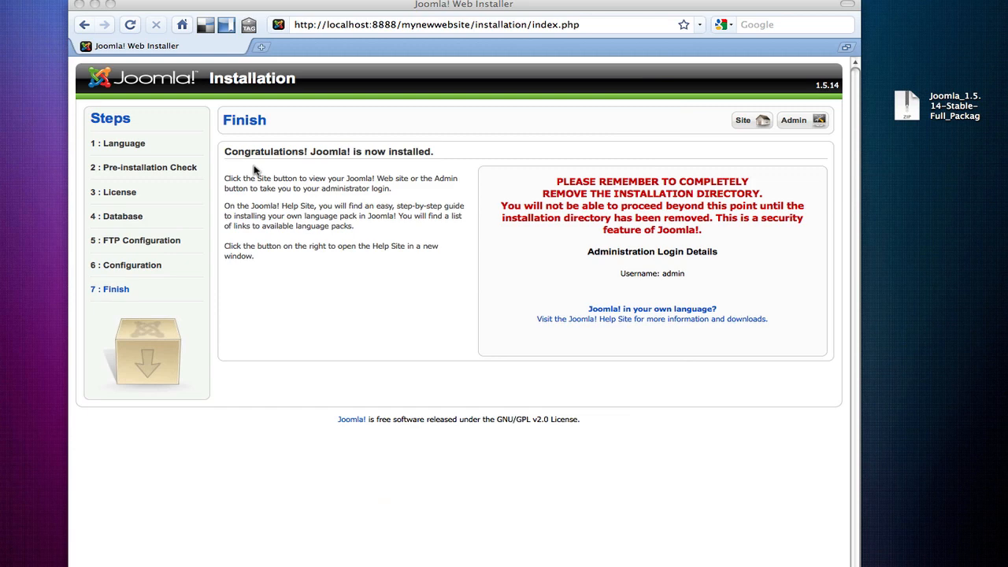
{"action": "mouse_move", "coordinate": [746, 131]}
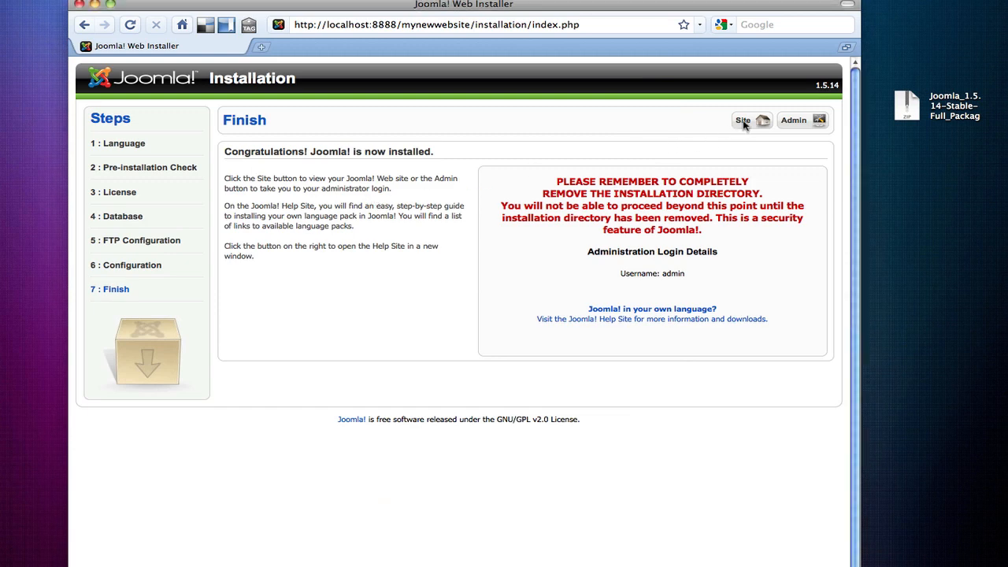
View the new site's front page at localhost/mynewwebsite showing the sample content
{"action": "left_click", "coordinate": [752, 120]}
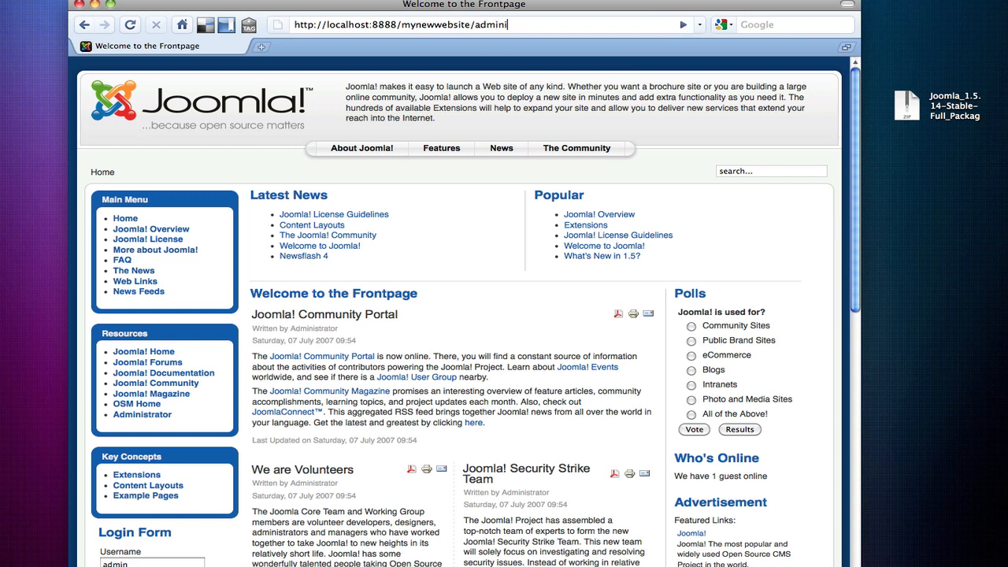
Log in to the /administrator back end as admin, retrying with the corrected password
{"action": "type", "text": "strator/"}
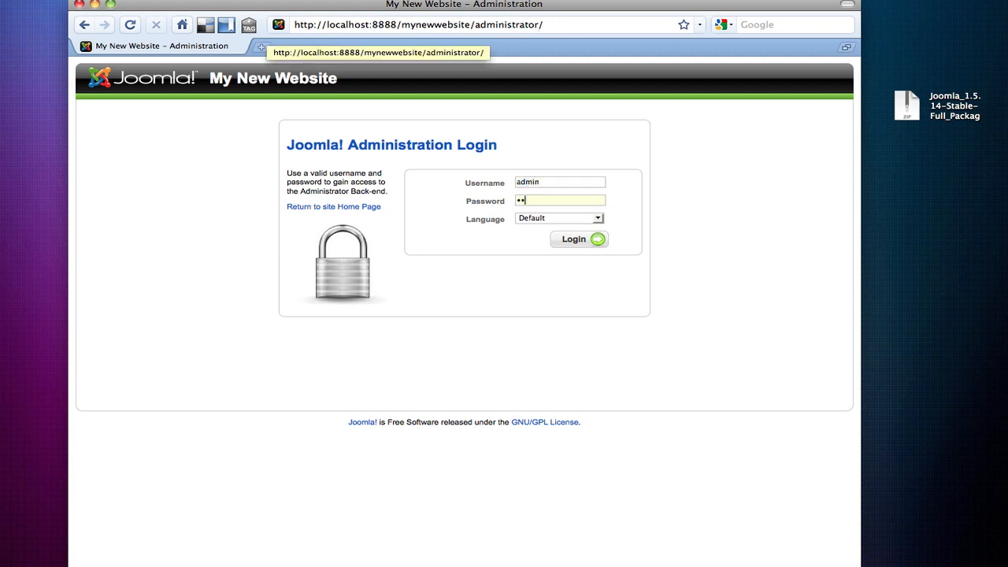
{"action": "left_click", "coordinate": [579, 238]}
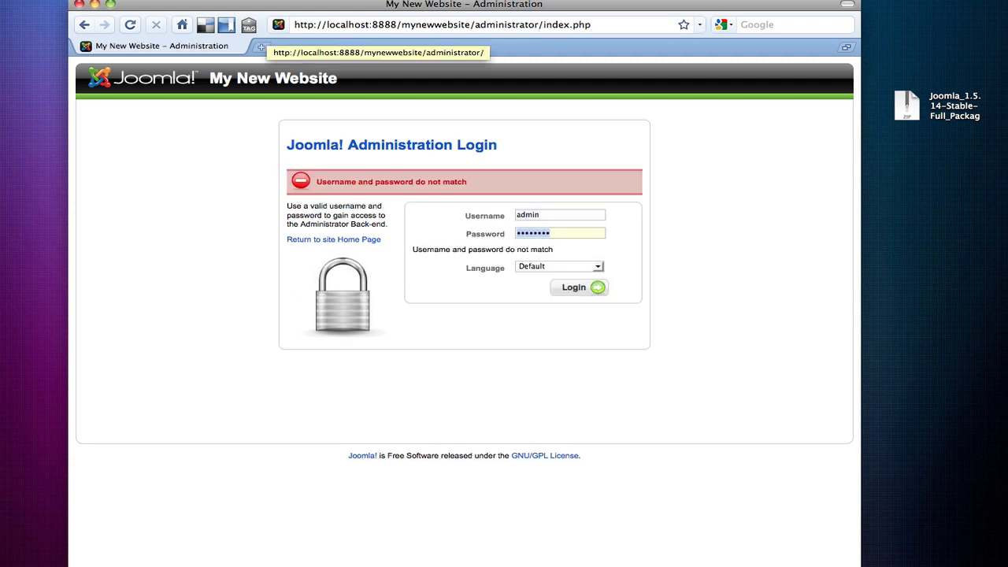
{"action": "left_click", "coordinate": [579, 287]}
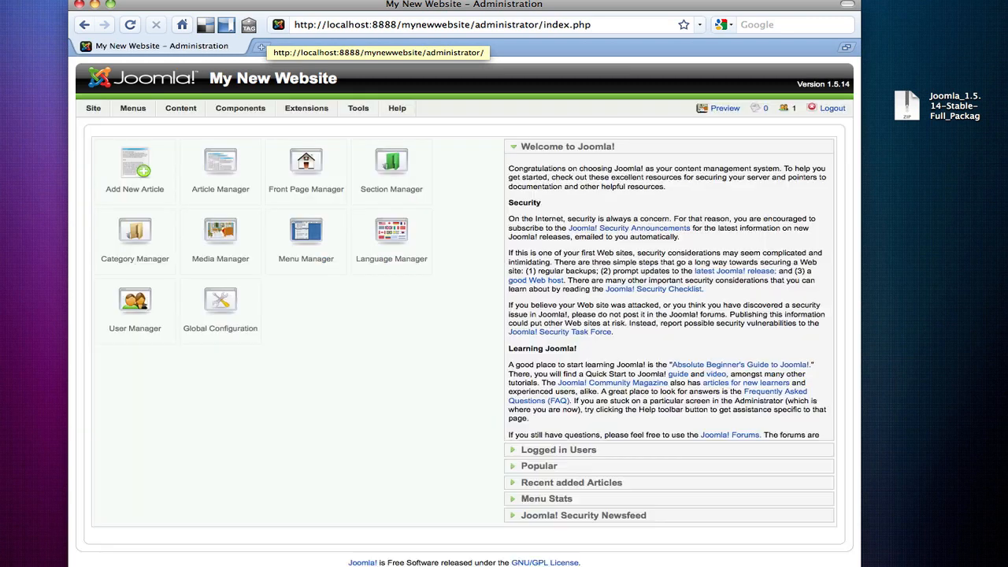